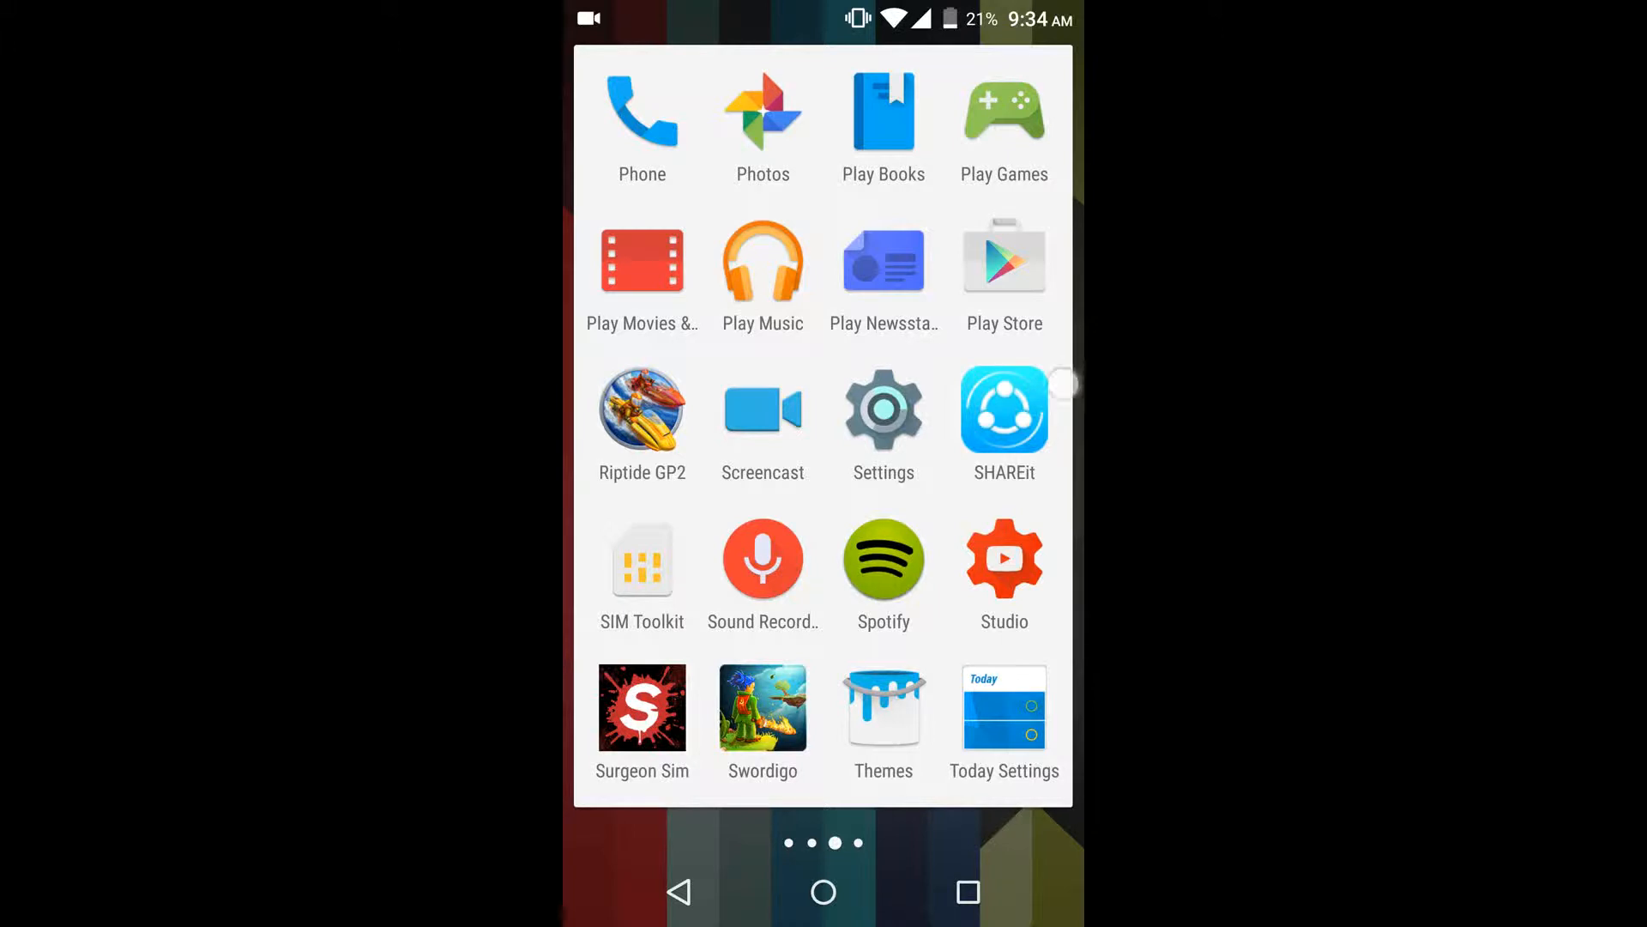
Swipe the app drawer to the last page of apps, where Trigger sits
scroll("left", 3)
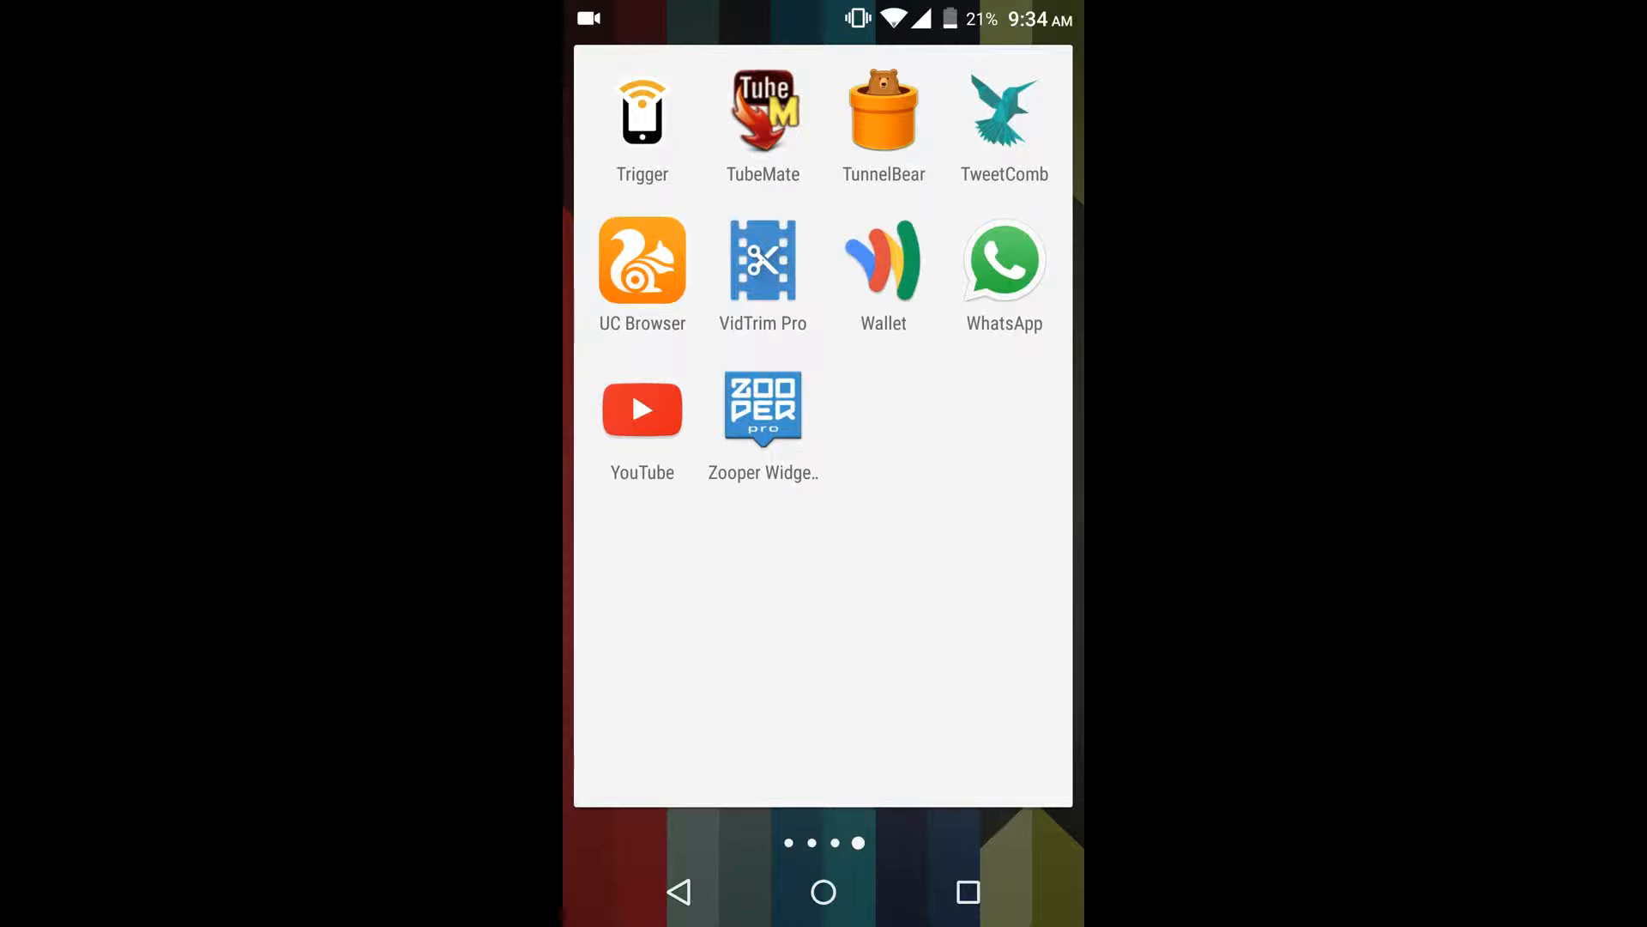
Launch Trigger, create a new task and choose the Charging trigger 'When charger connected'
left_click(641, 113)
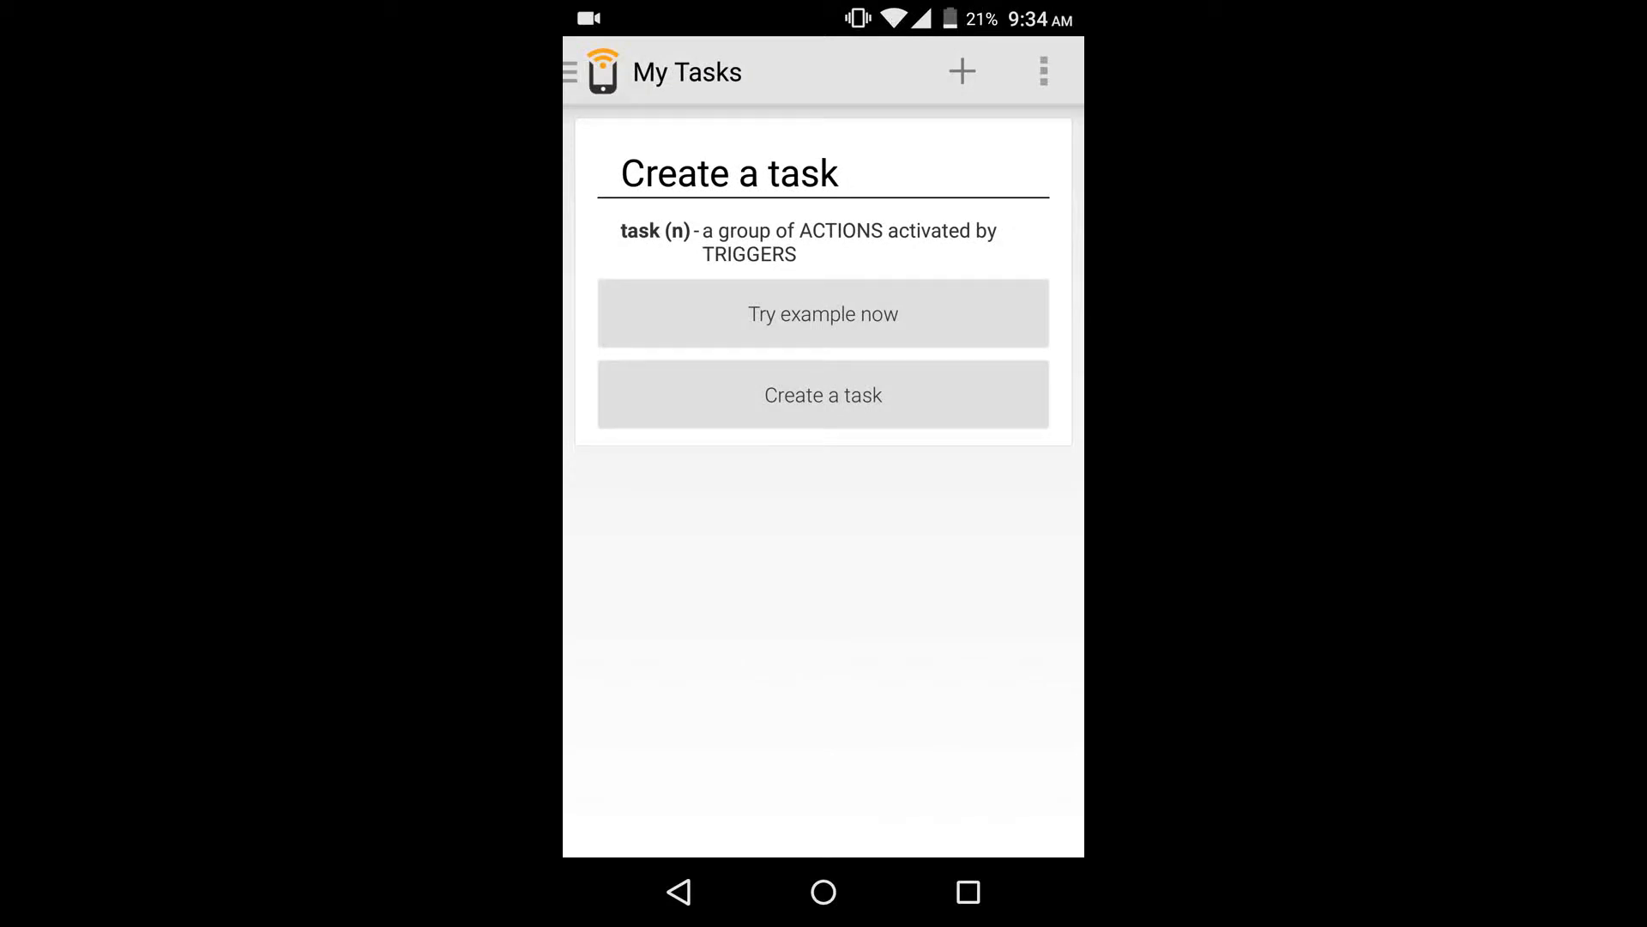
left_click(822, 395)
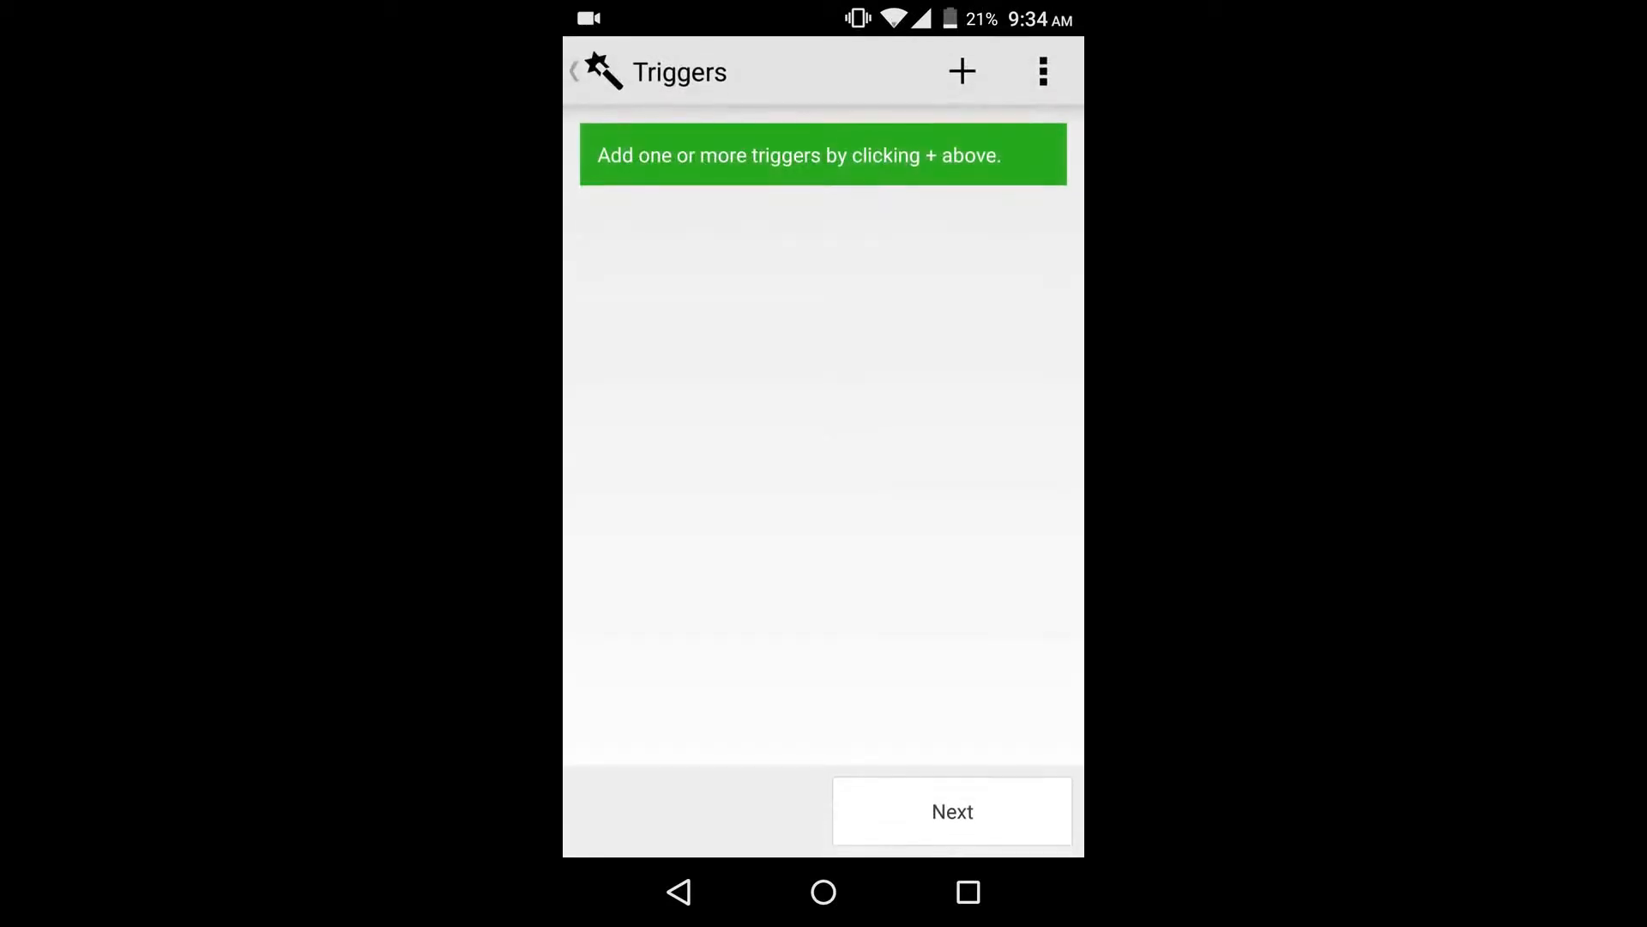
left_click(959, 71)
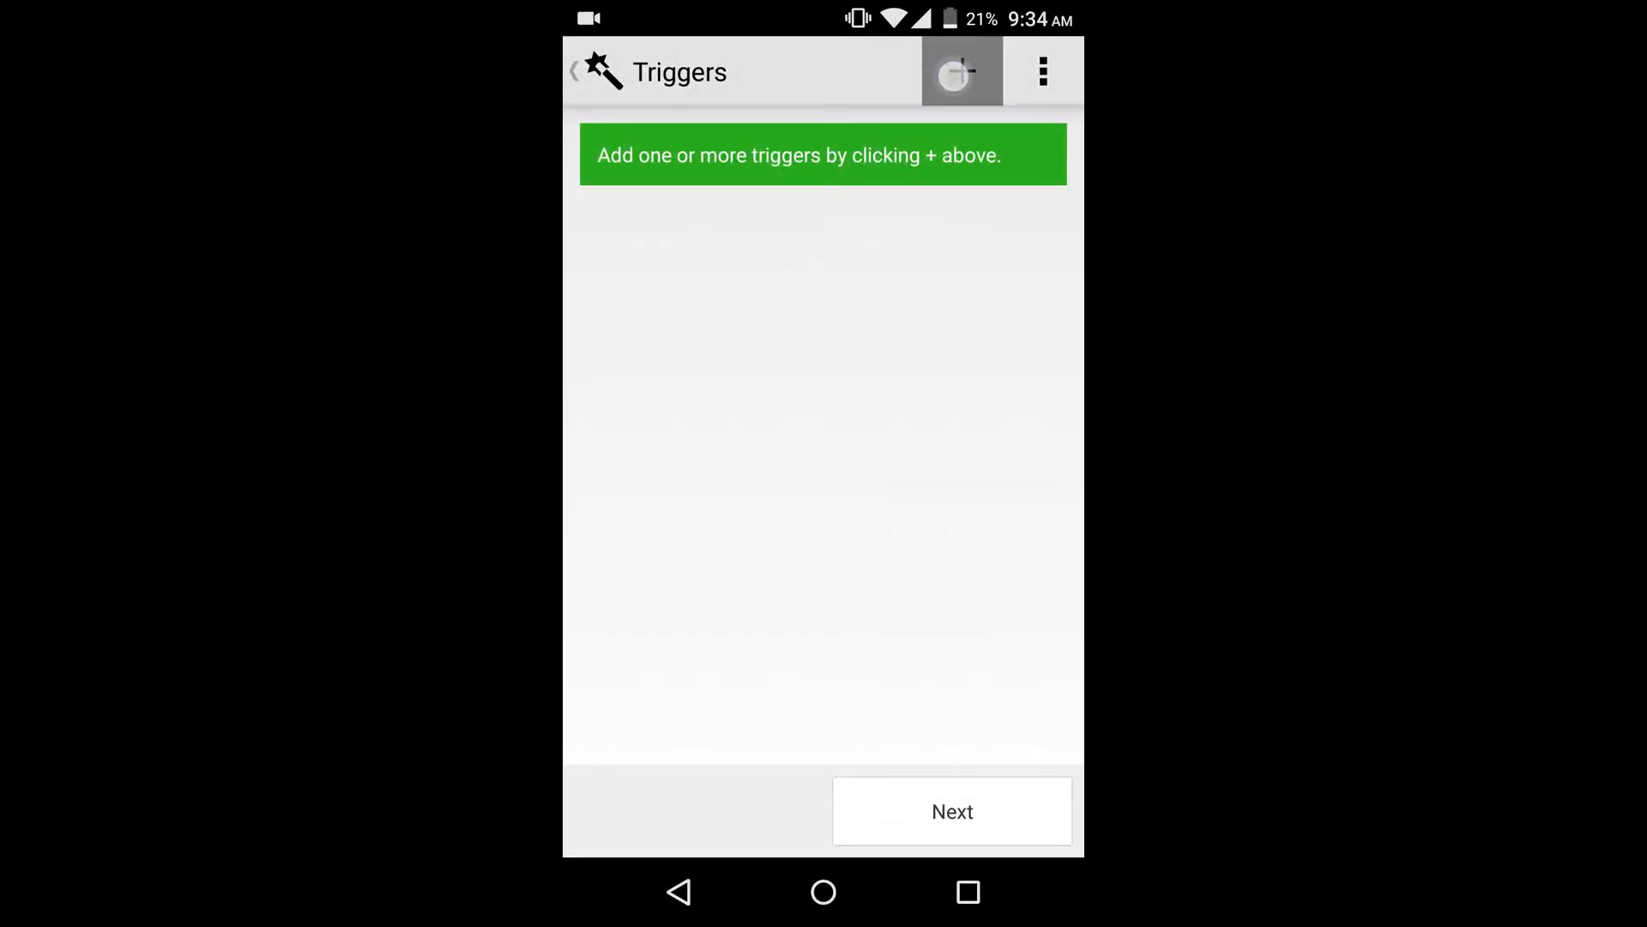
left_click(960, 70)
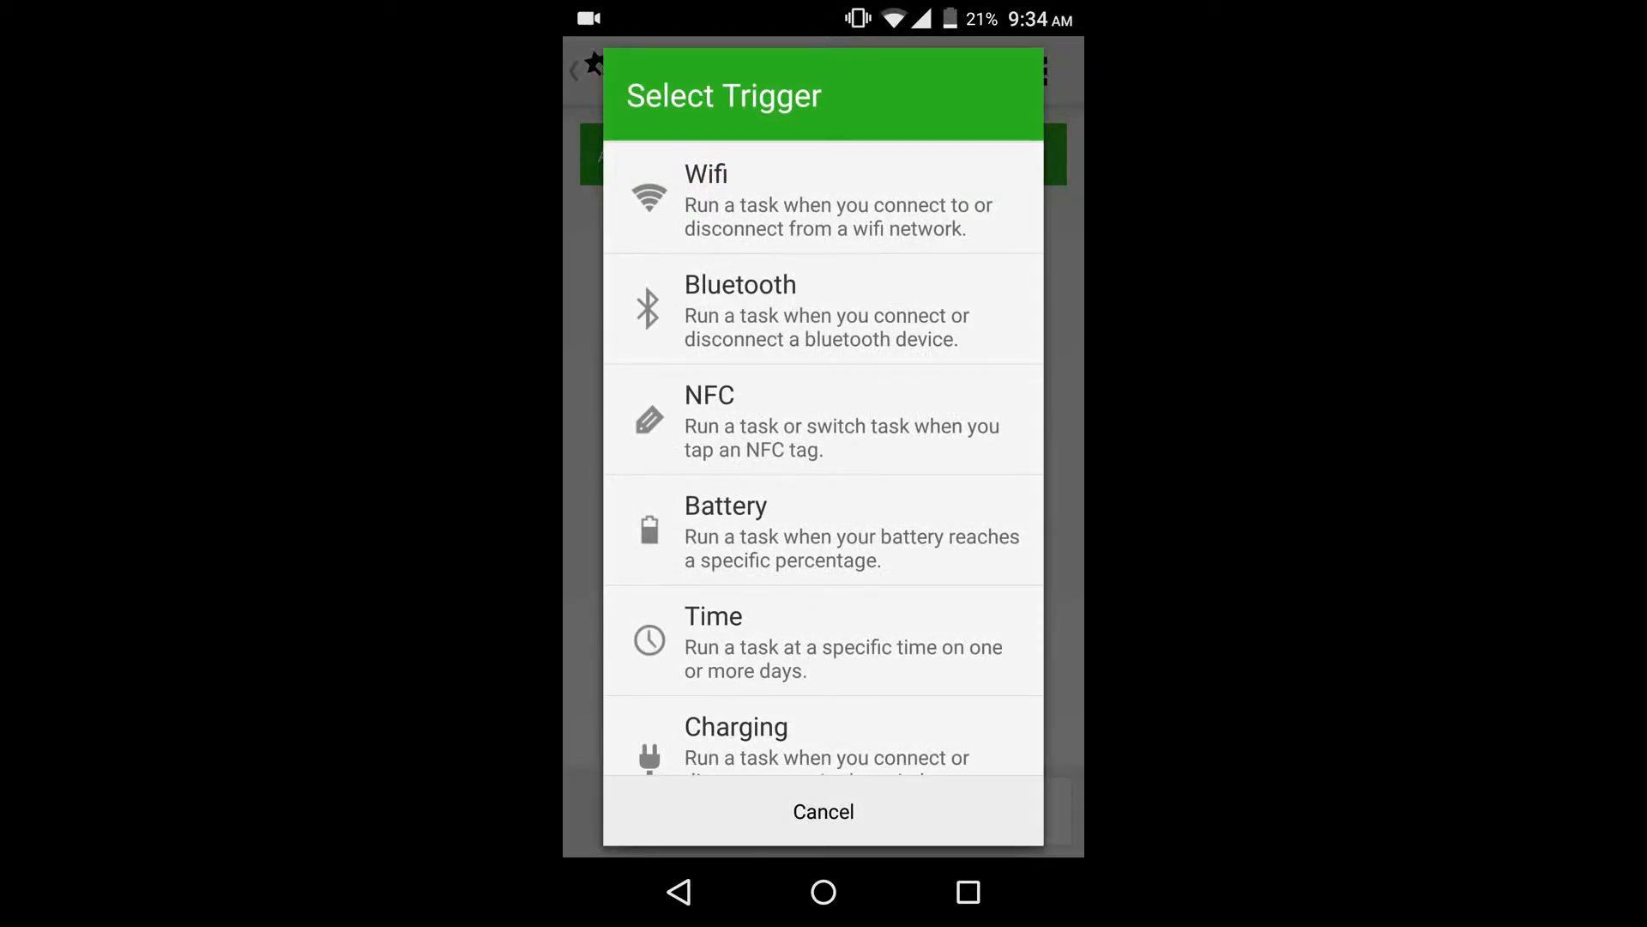
scroll("down", 3)
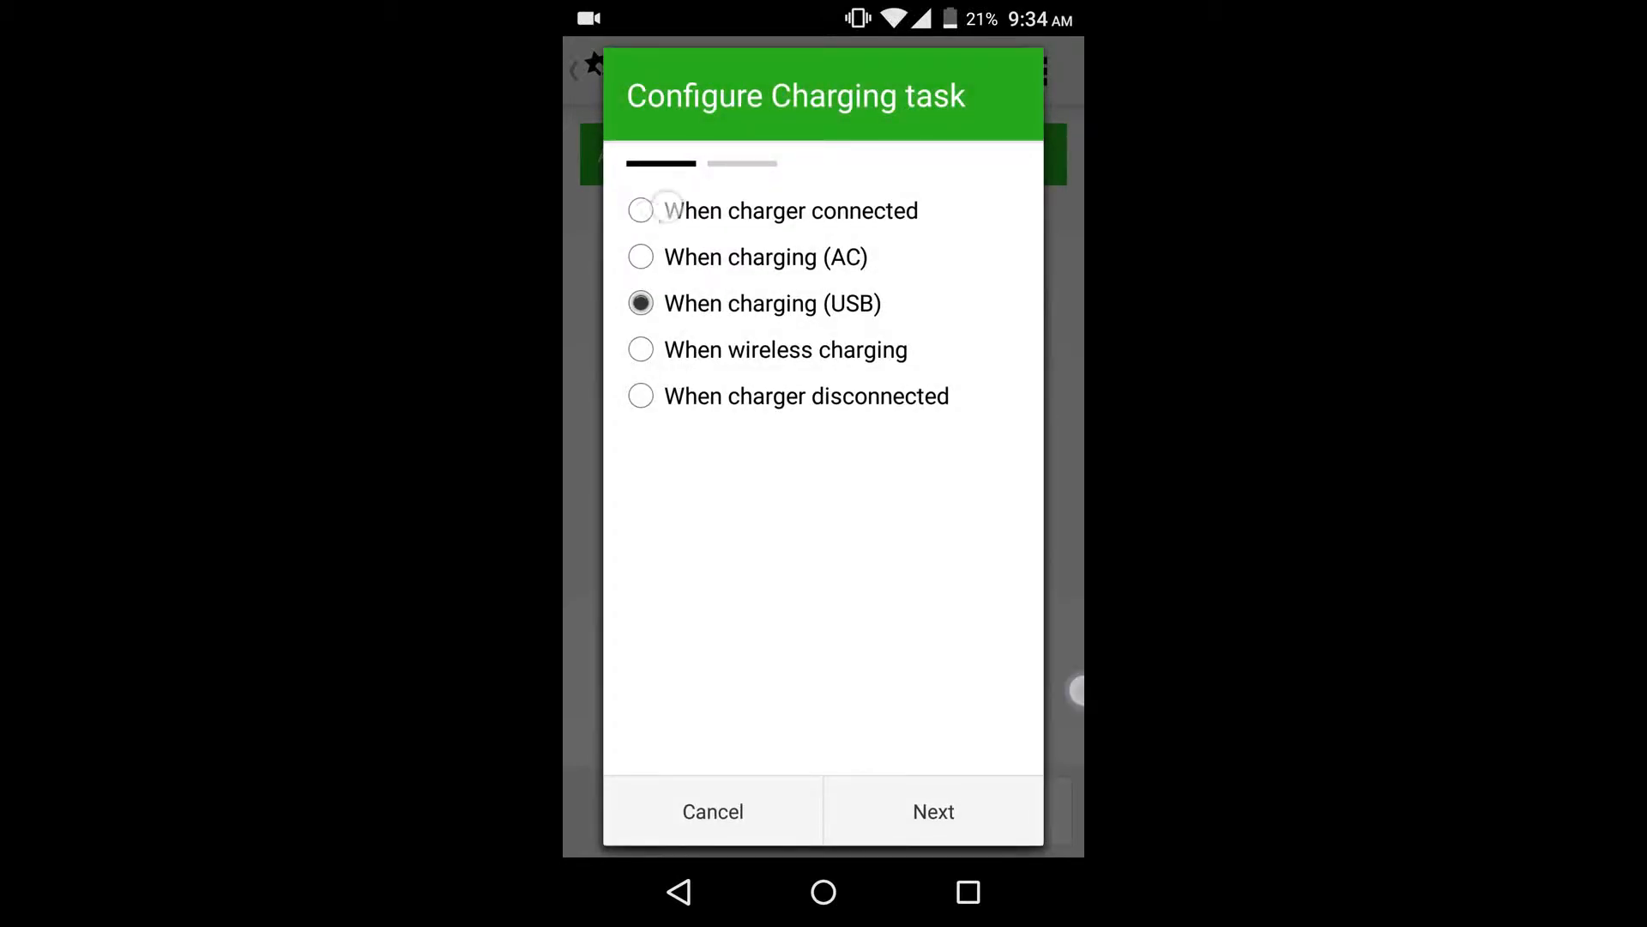
left_click(640, 210)
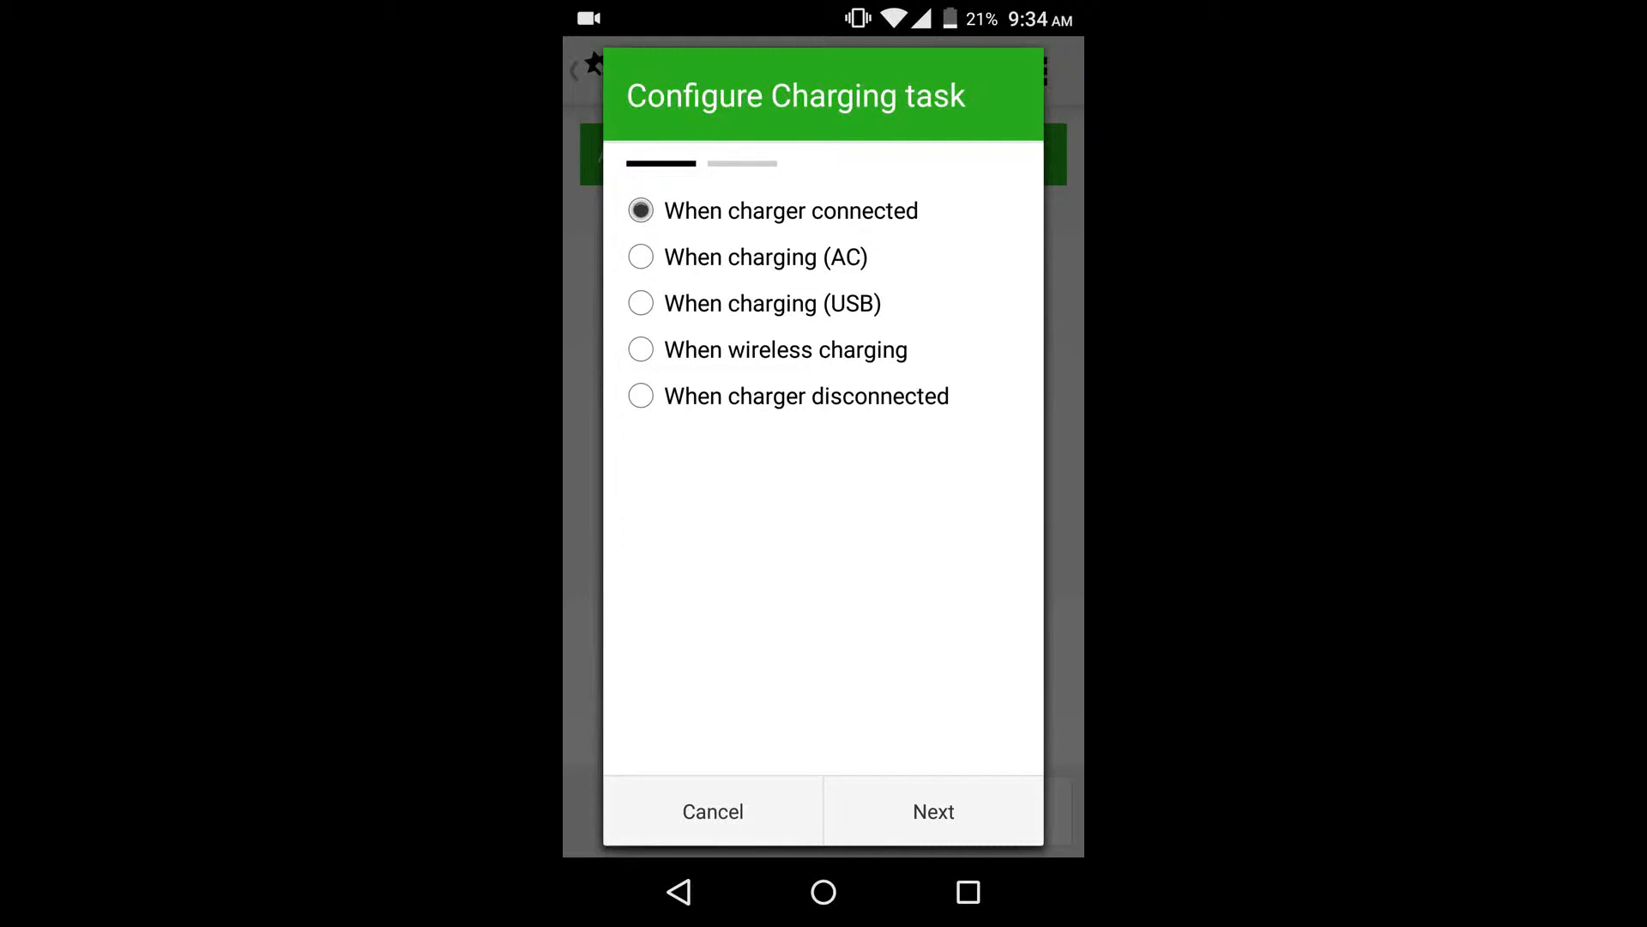
Review the time-and-day restriction options, leave them unset, and finish adding the charger trigger
left_click(932, 812)
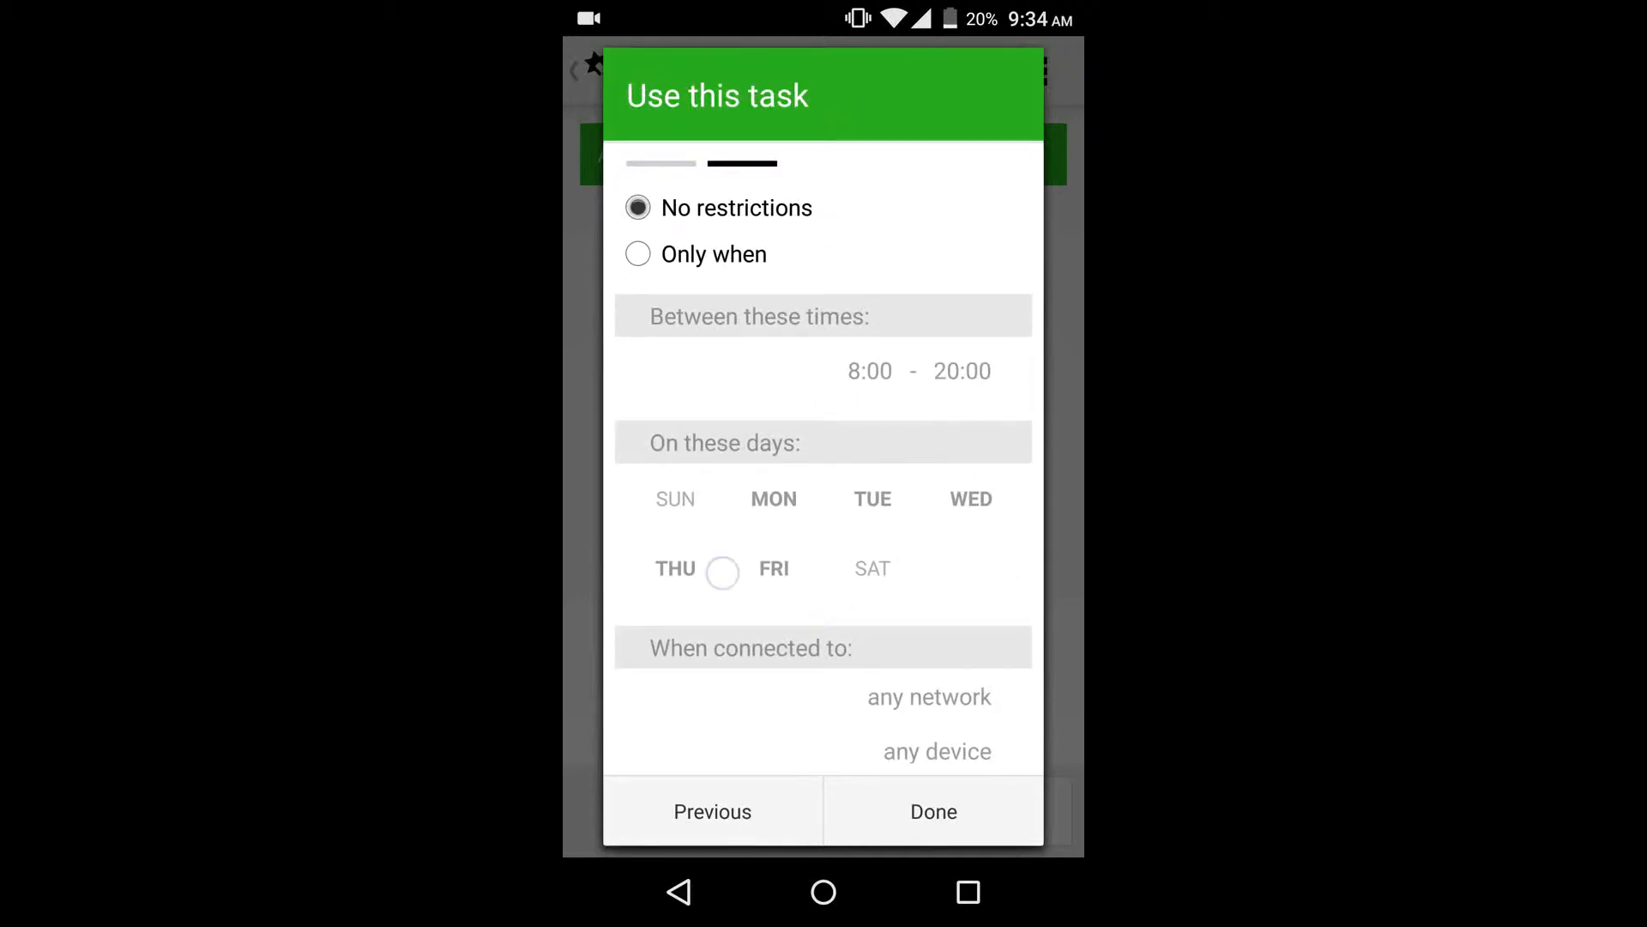
left_click(712, 812)
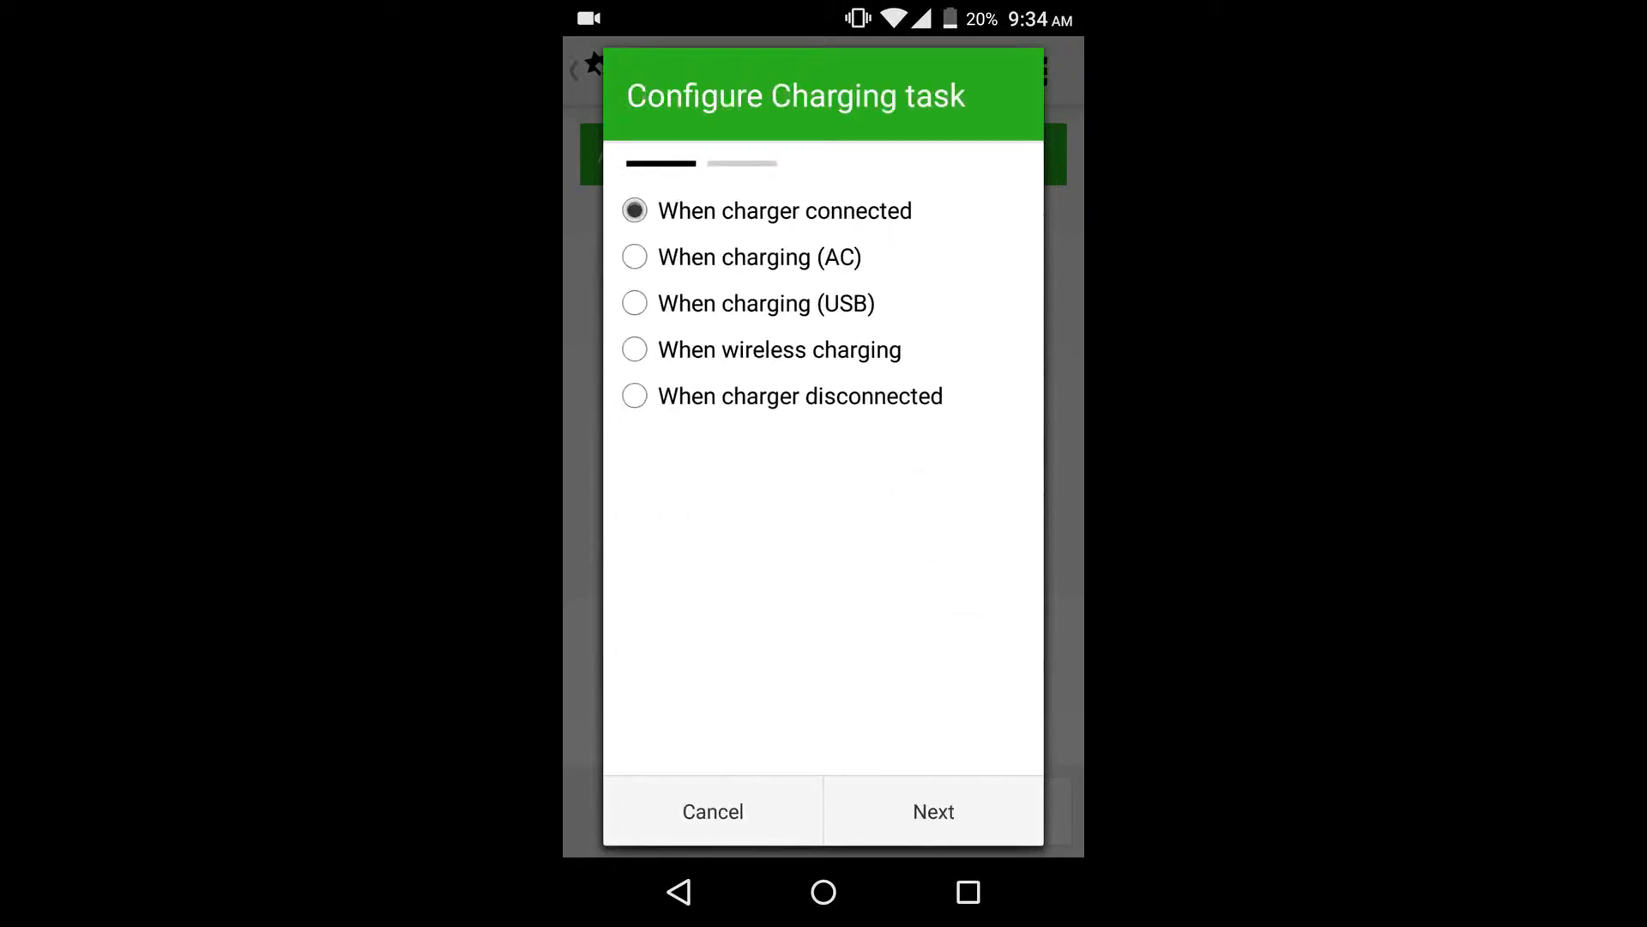
left_click(932, 812)
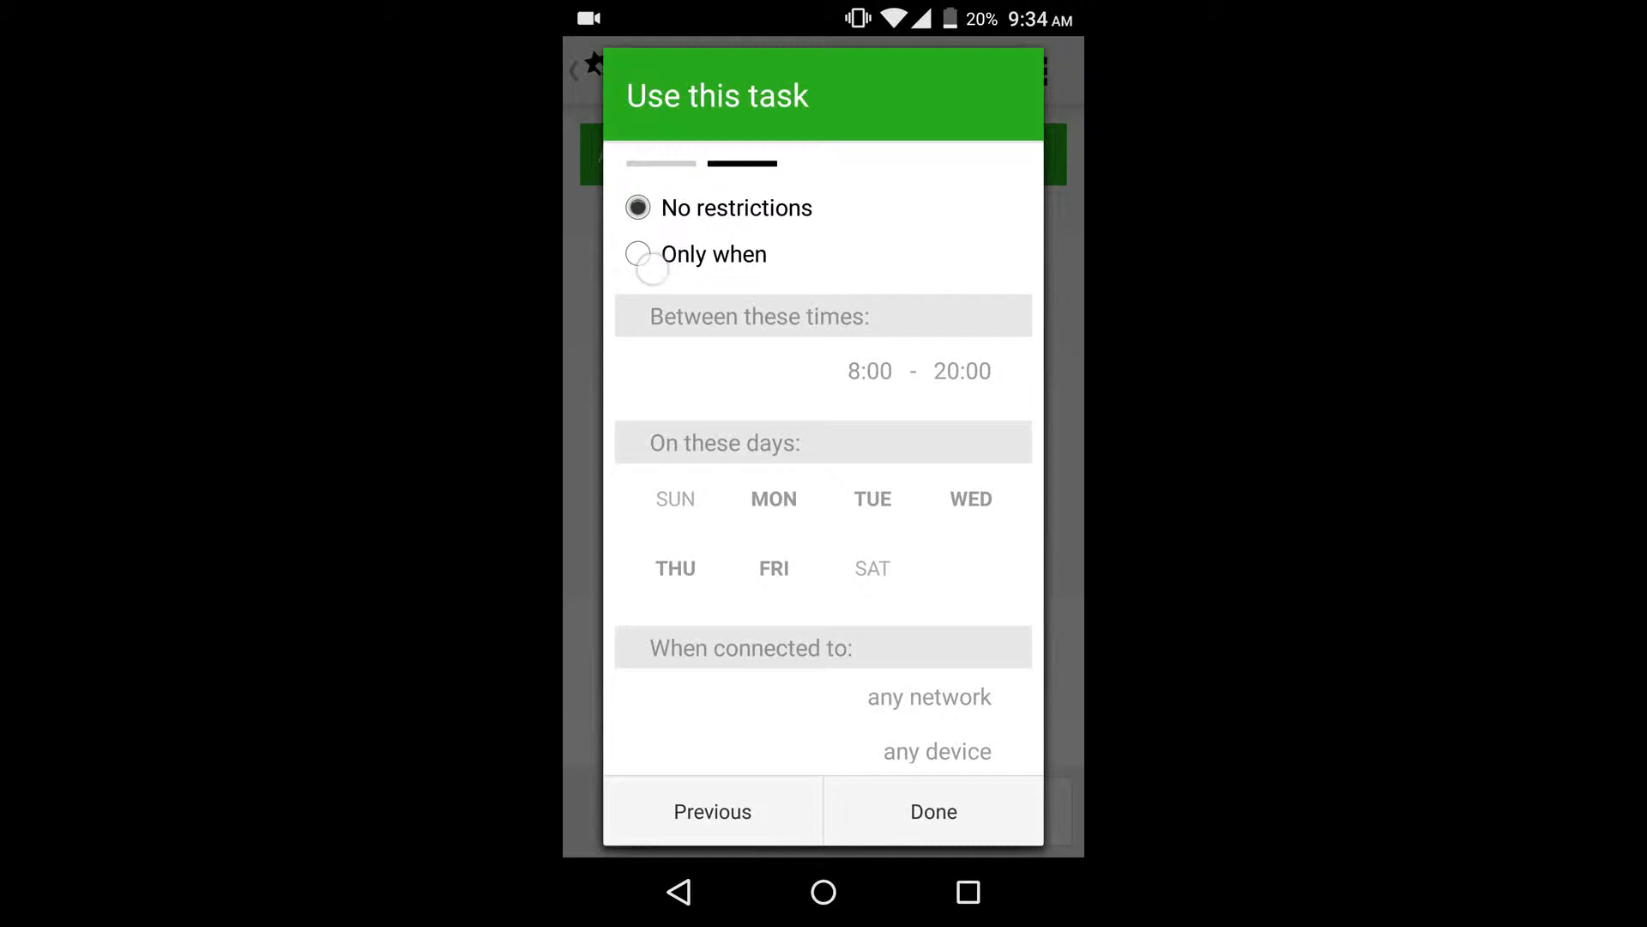
left_click(638, 254)
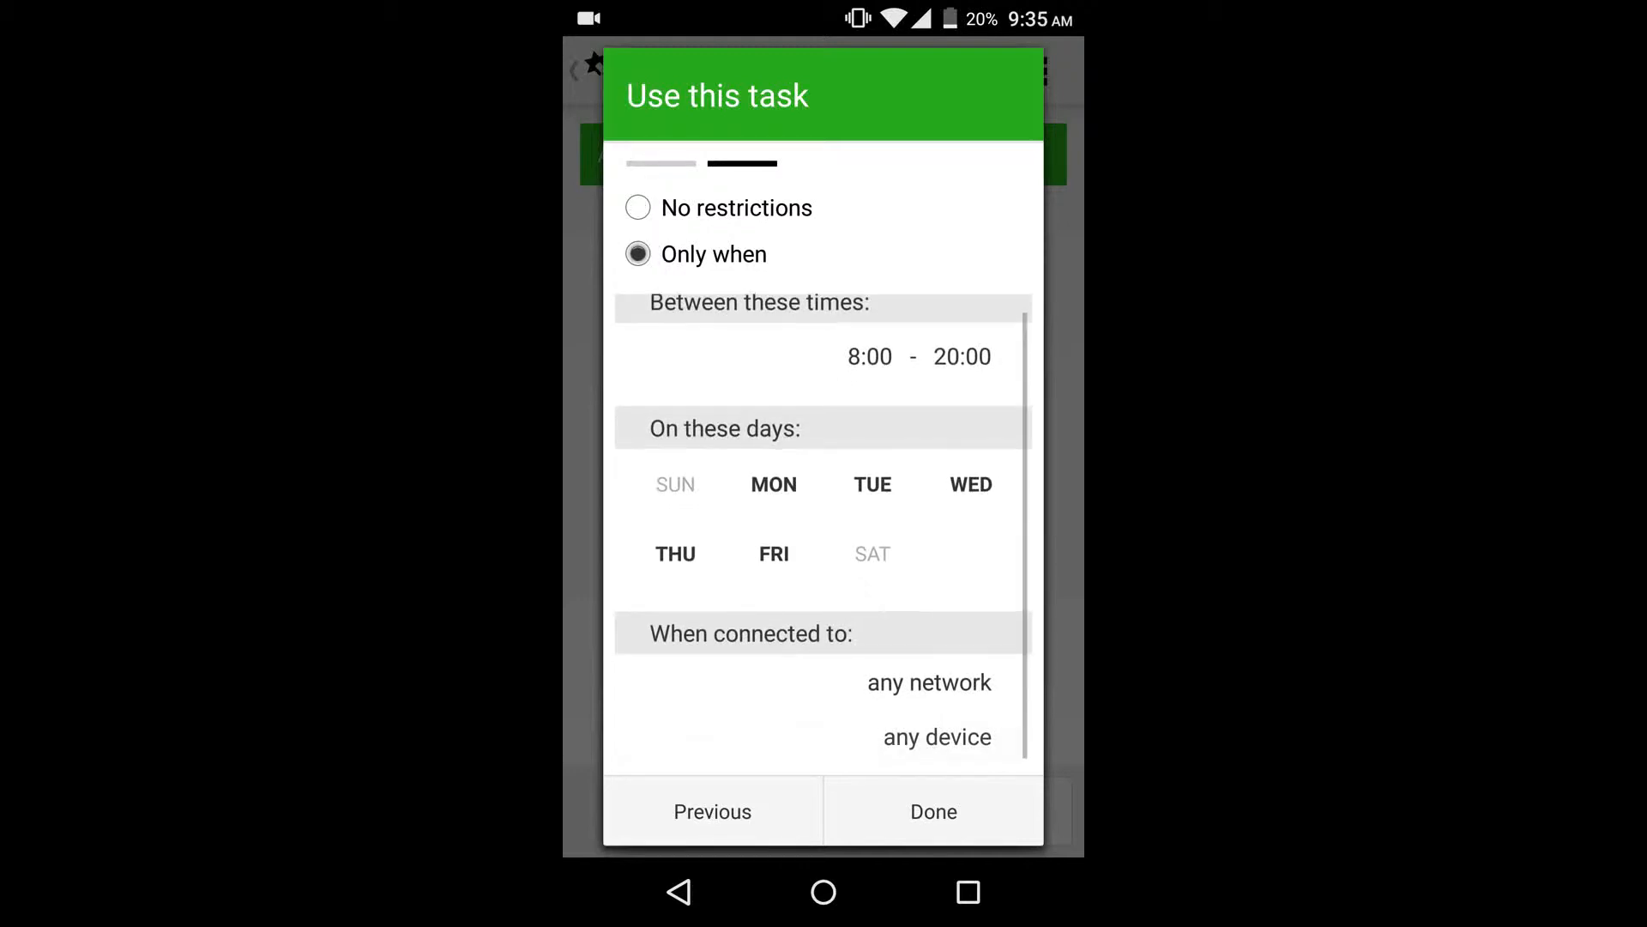
left_click(638, 208)
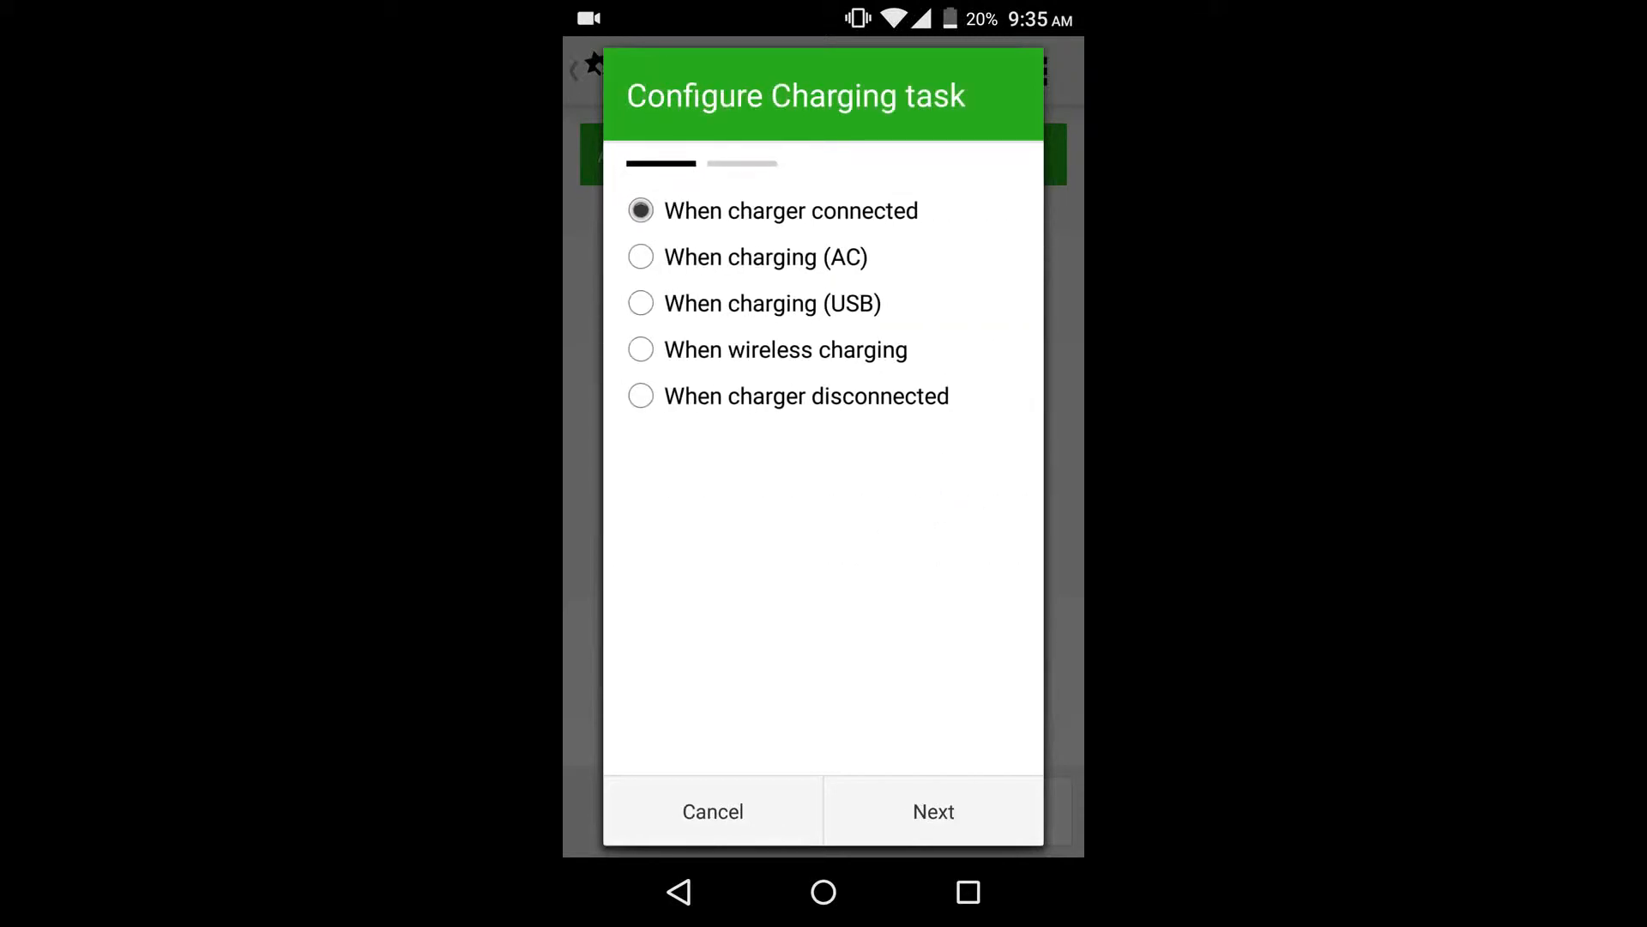
left_click(712, 812)
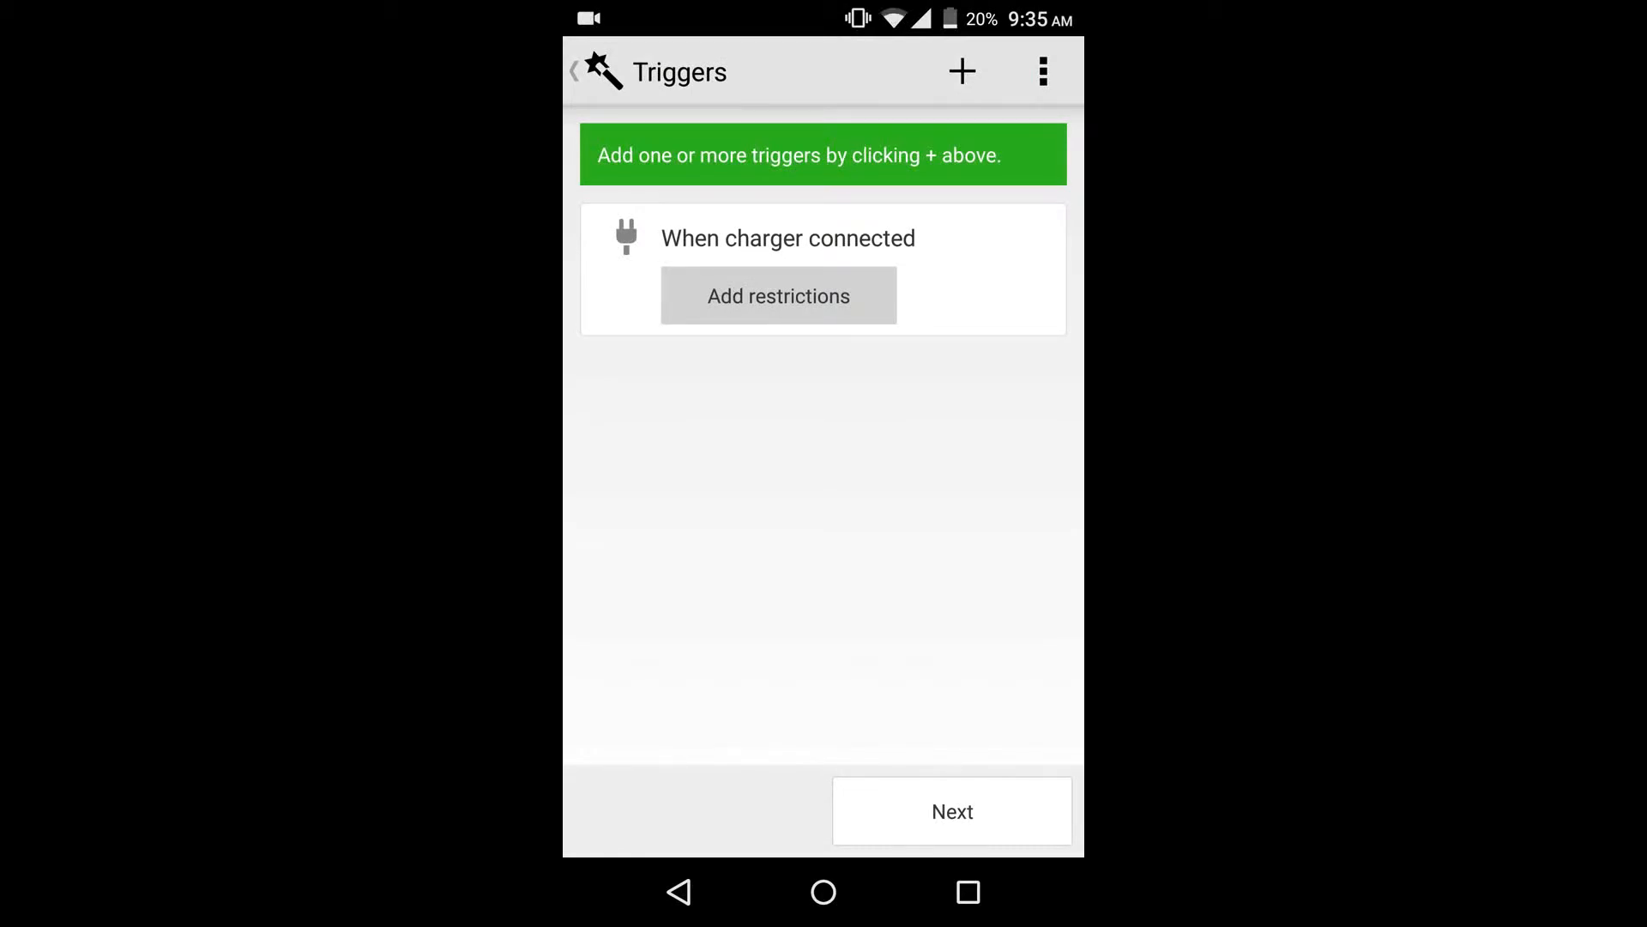
Name the task 'charge' and bring up Choose Categories to add an action
left_click(953, 810)
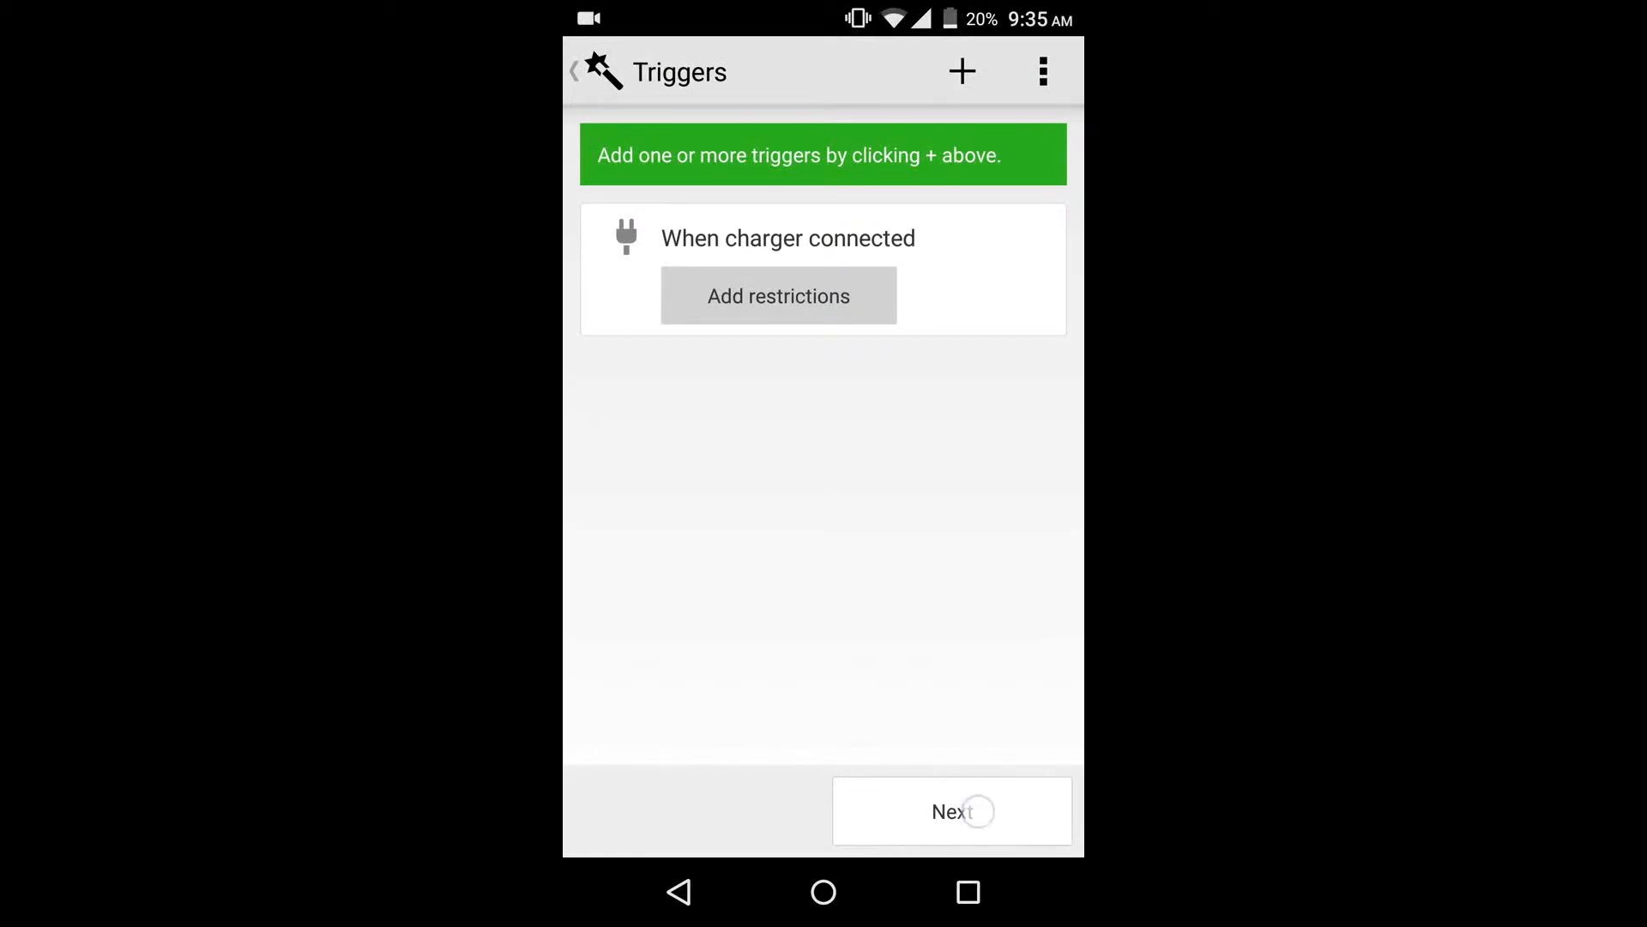
left_click(950, 810)
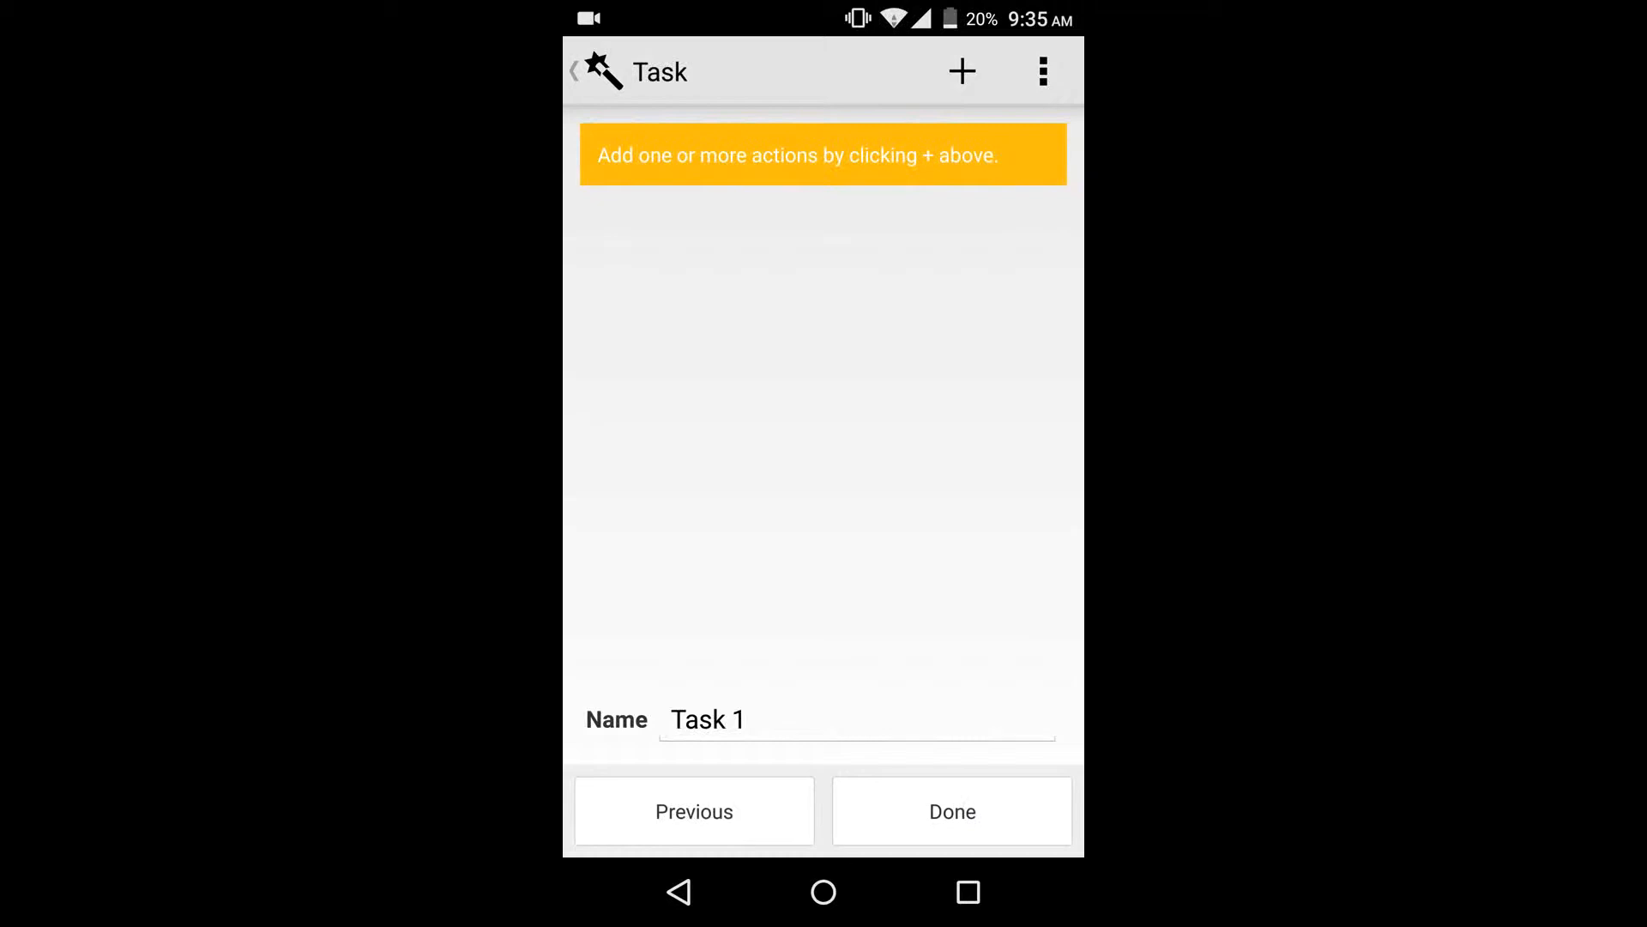
left_click(854, 719)
type("charge")
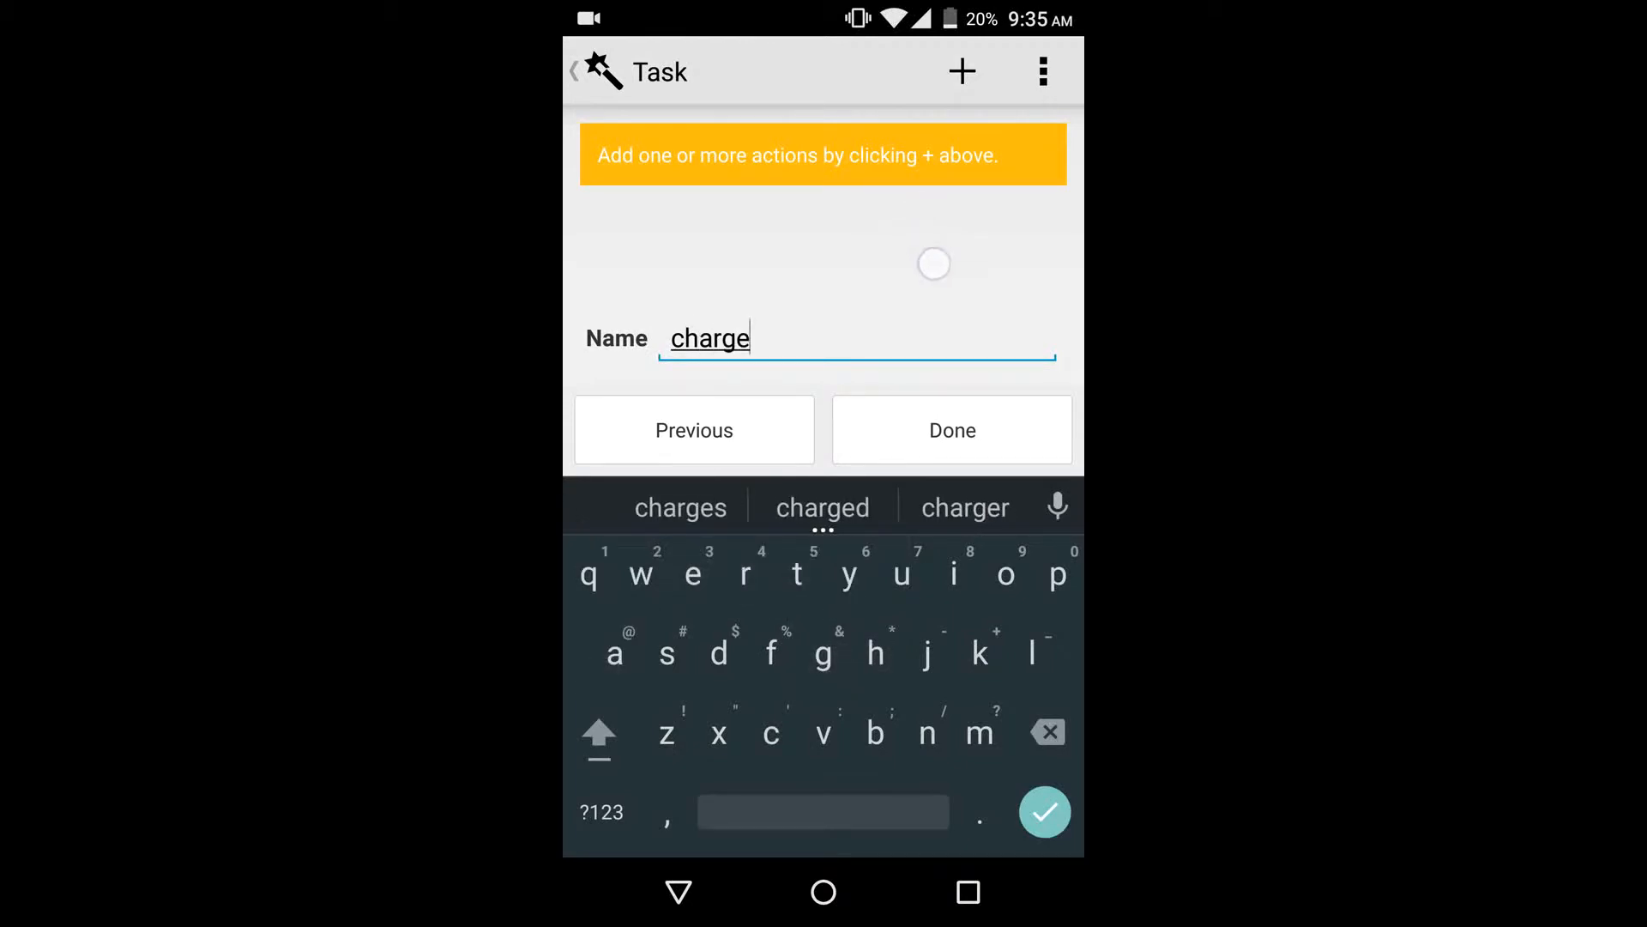
left_click(961, 70)
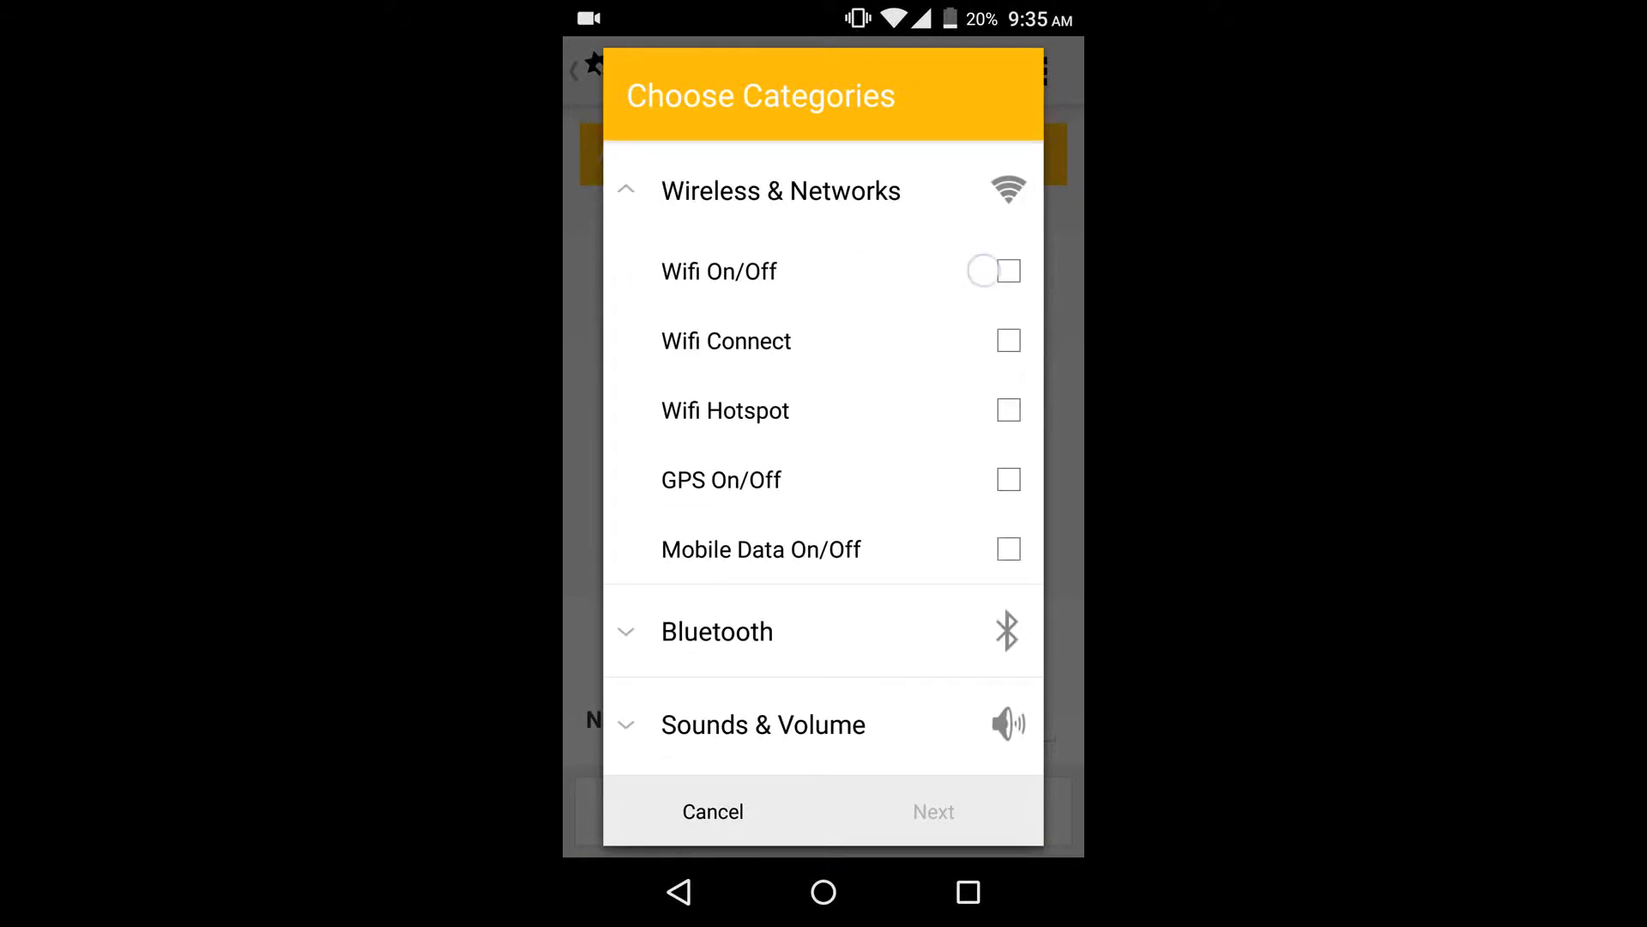
Include the Wifi On/Off action and browse the Phone category for Bluetooth, ring volume and brightness actions
left_click(1008, 270)
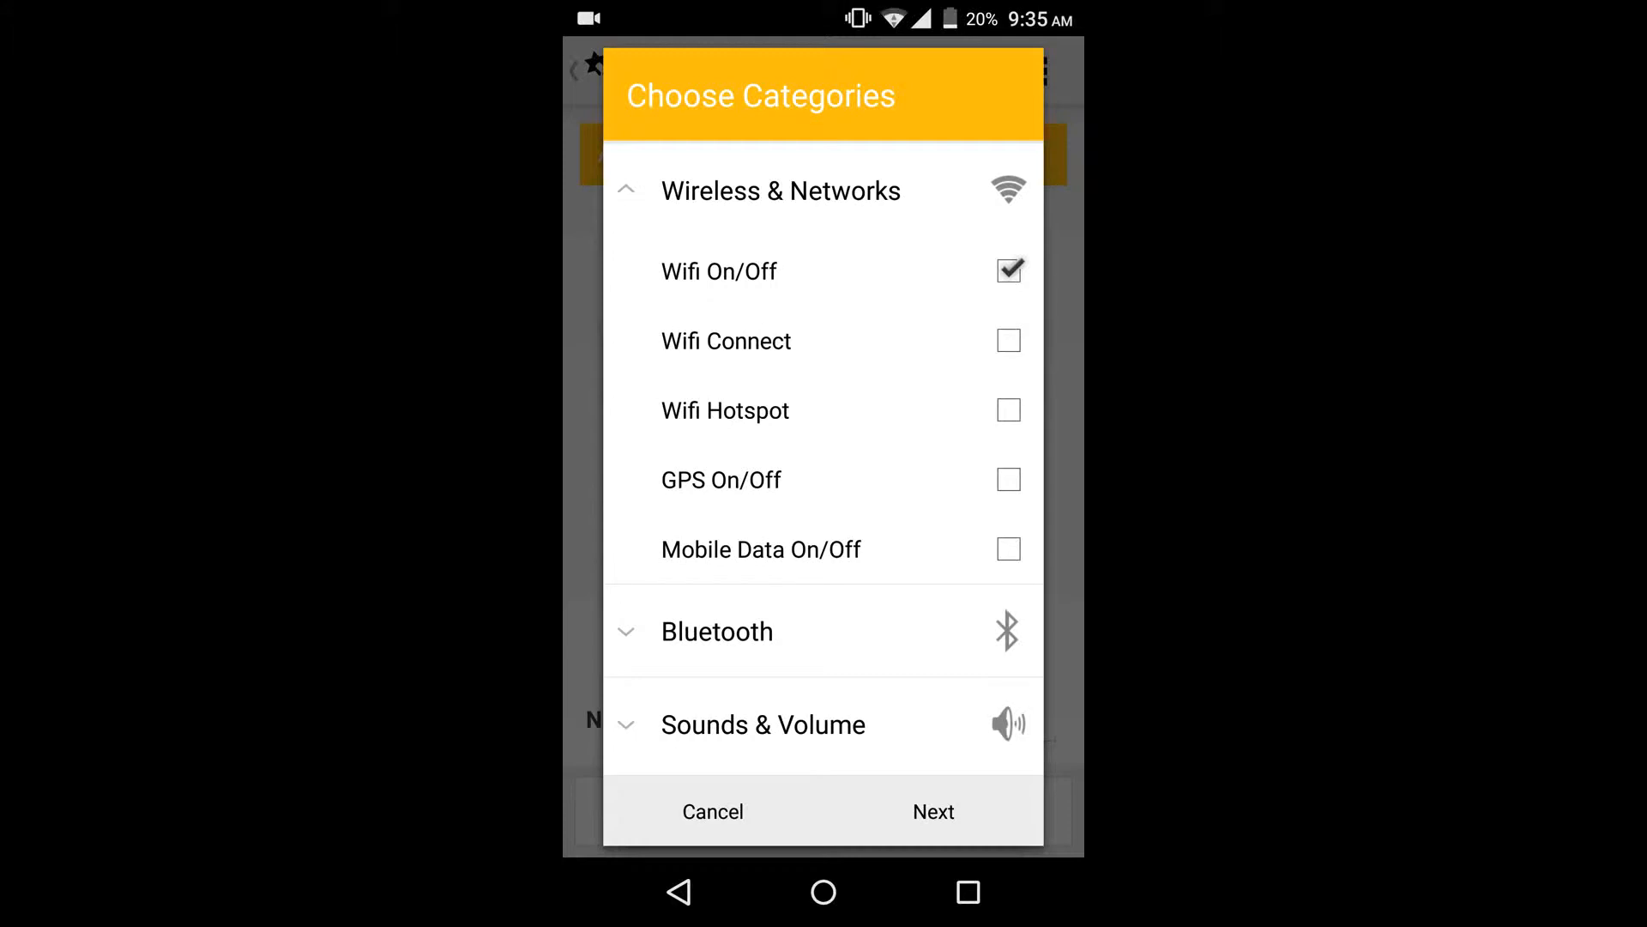
scroll("down", 3)
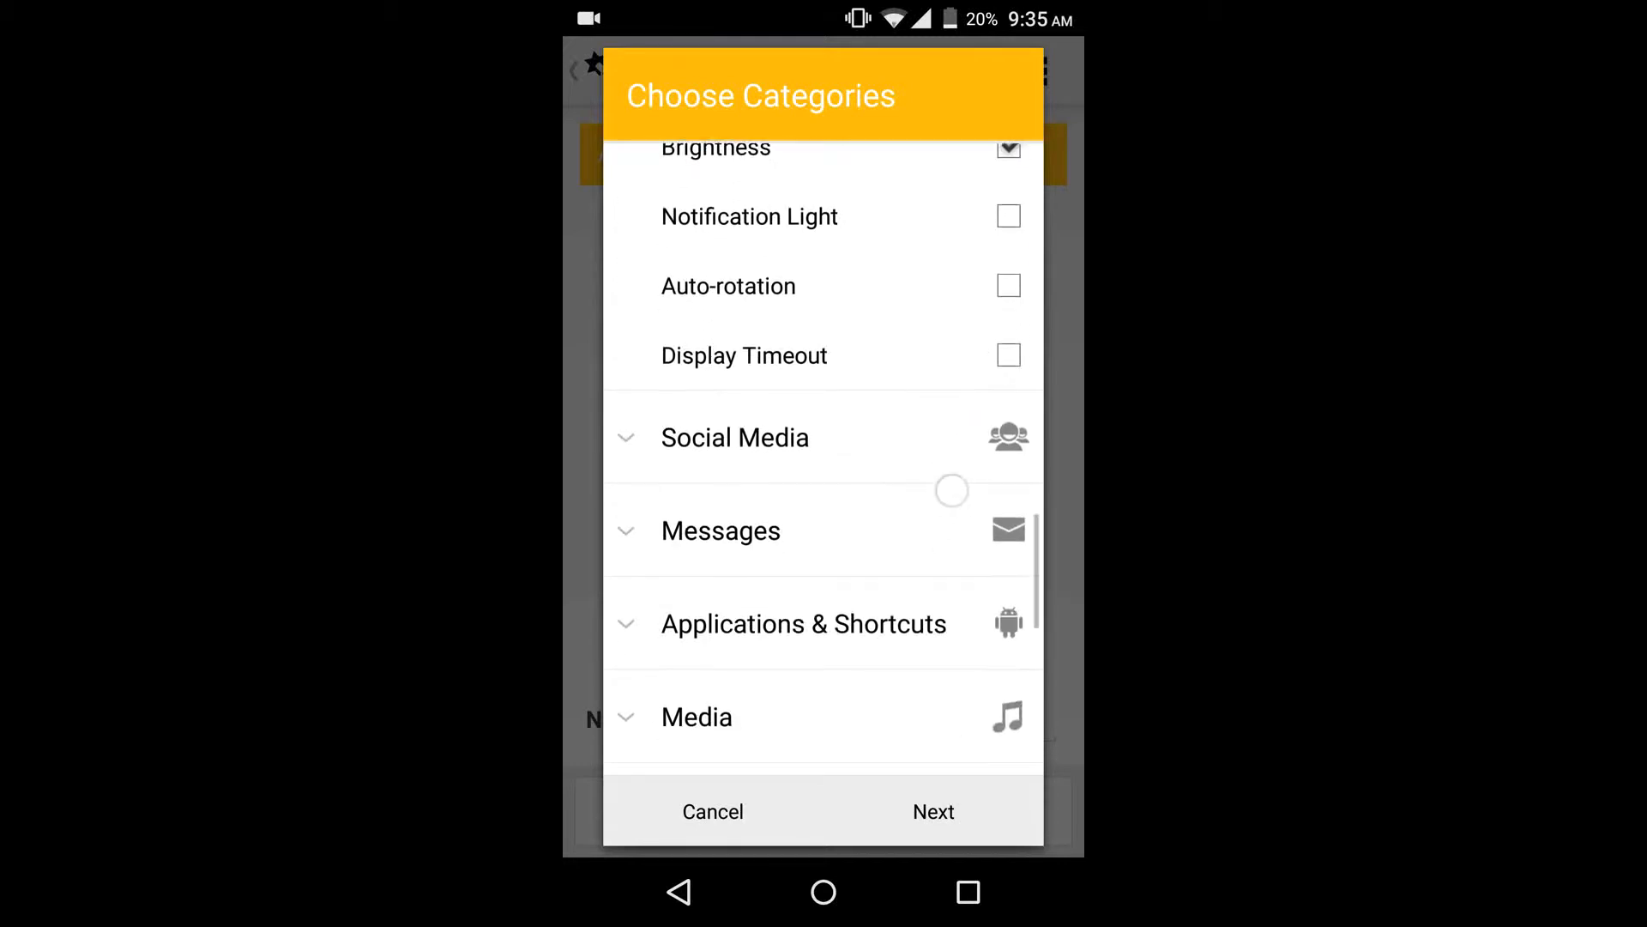
scroll("down", 3)
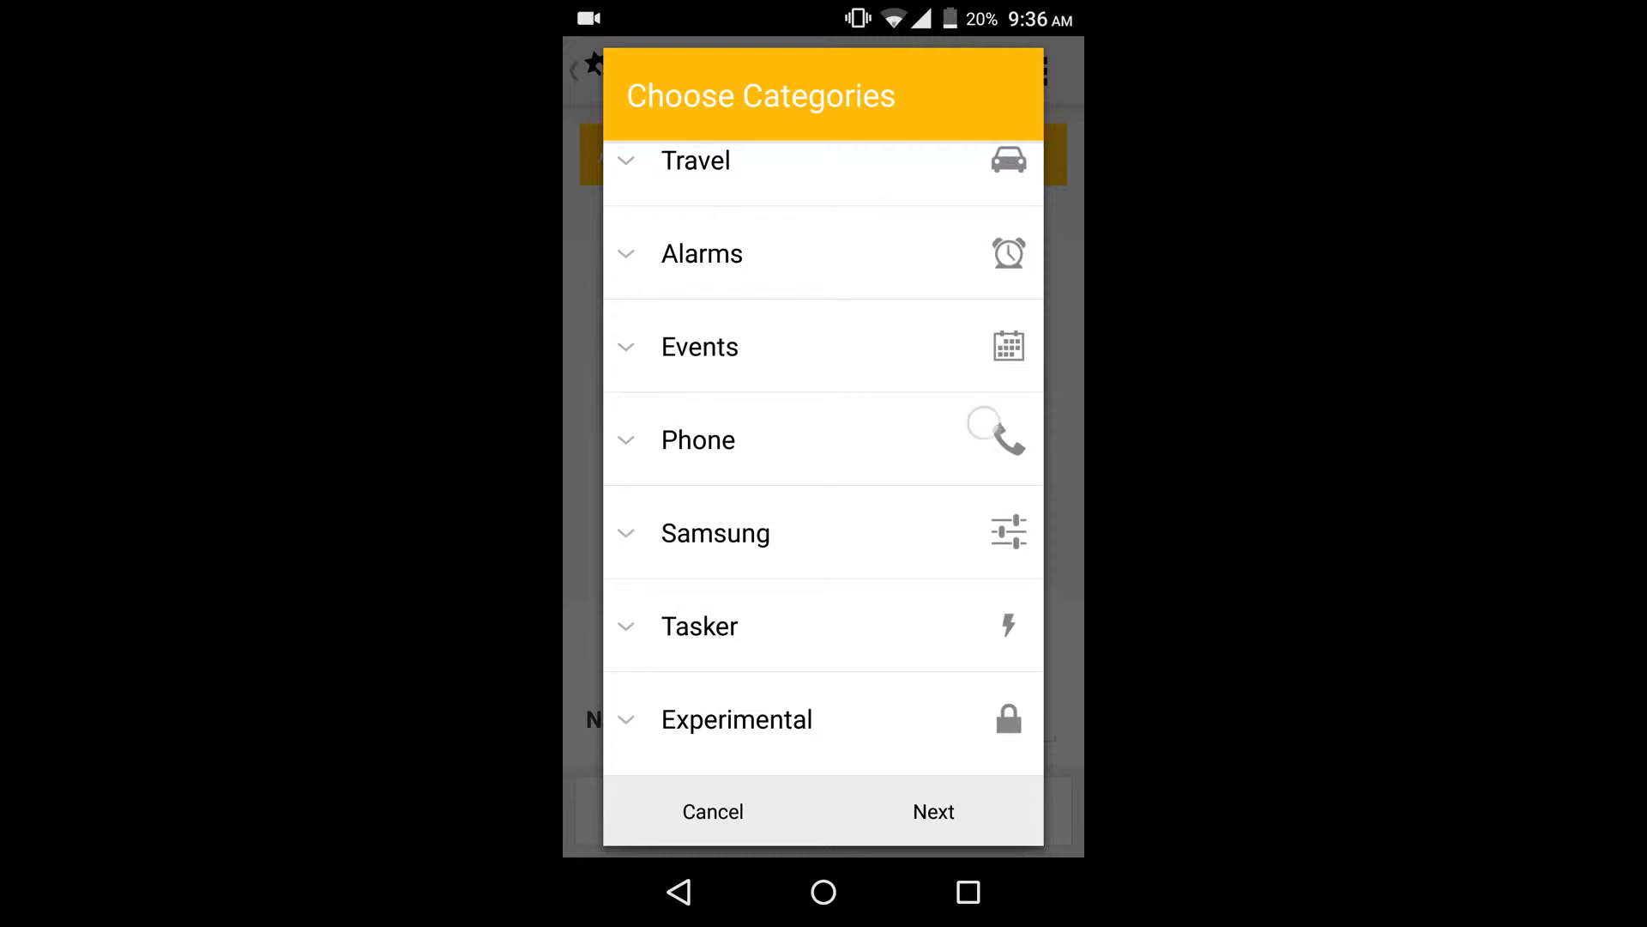
left_click(698, 439)
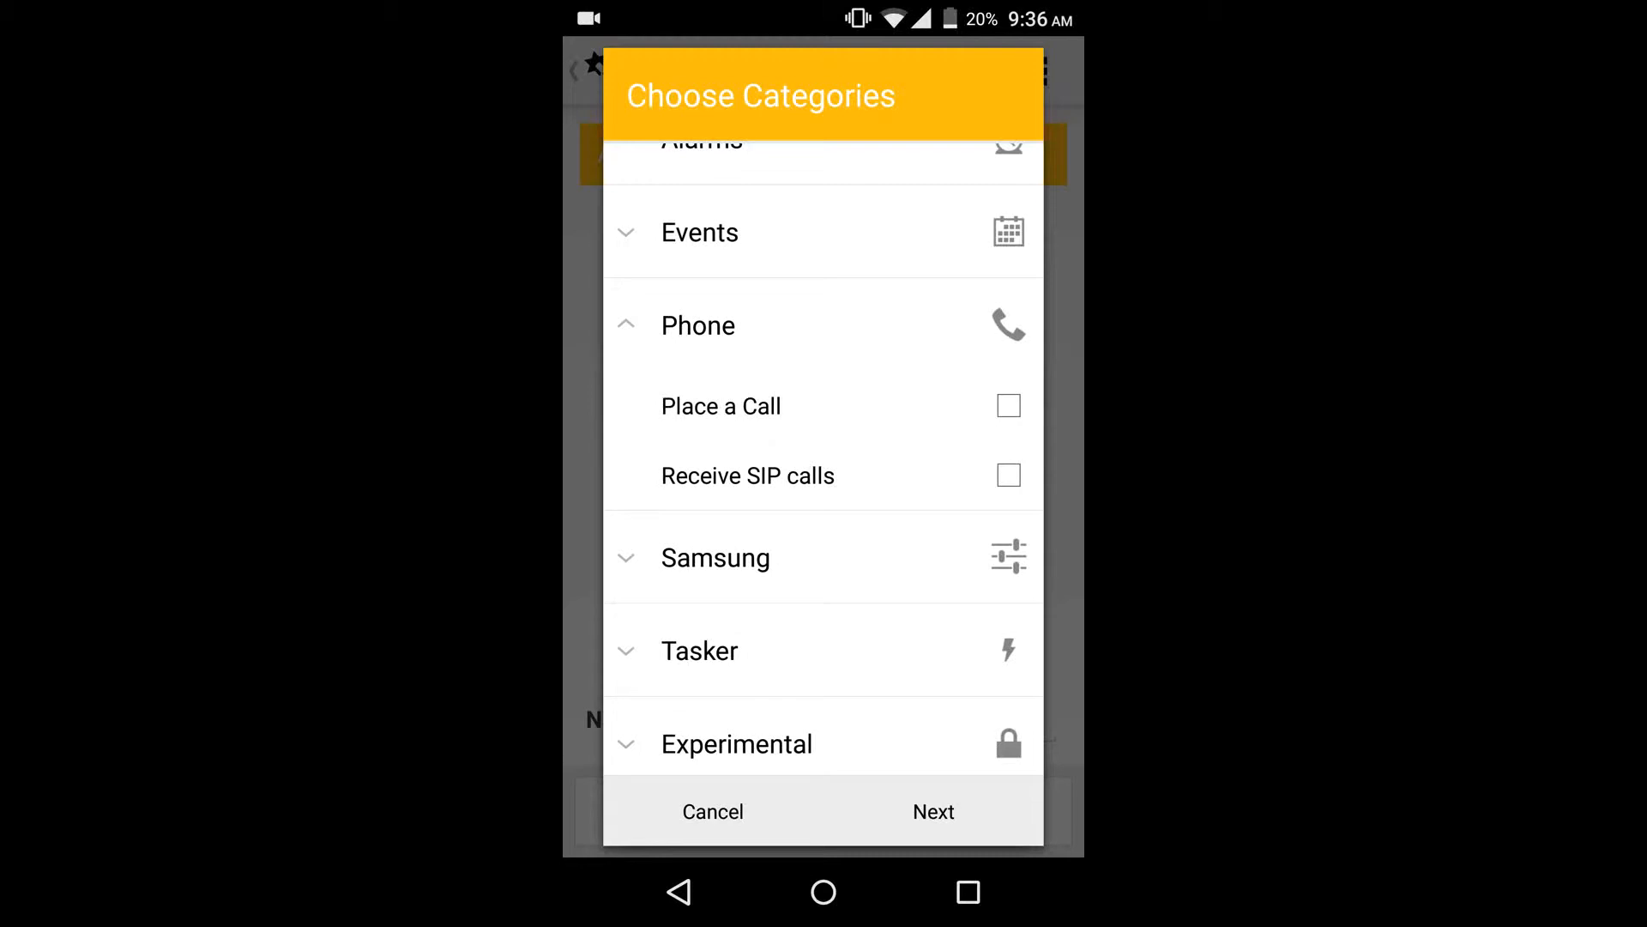
Glance at Applications & Shortcuts, then proceed to the settings screen for the chosen actions
scroll("down", 3)
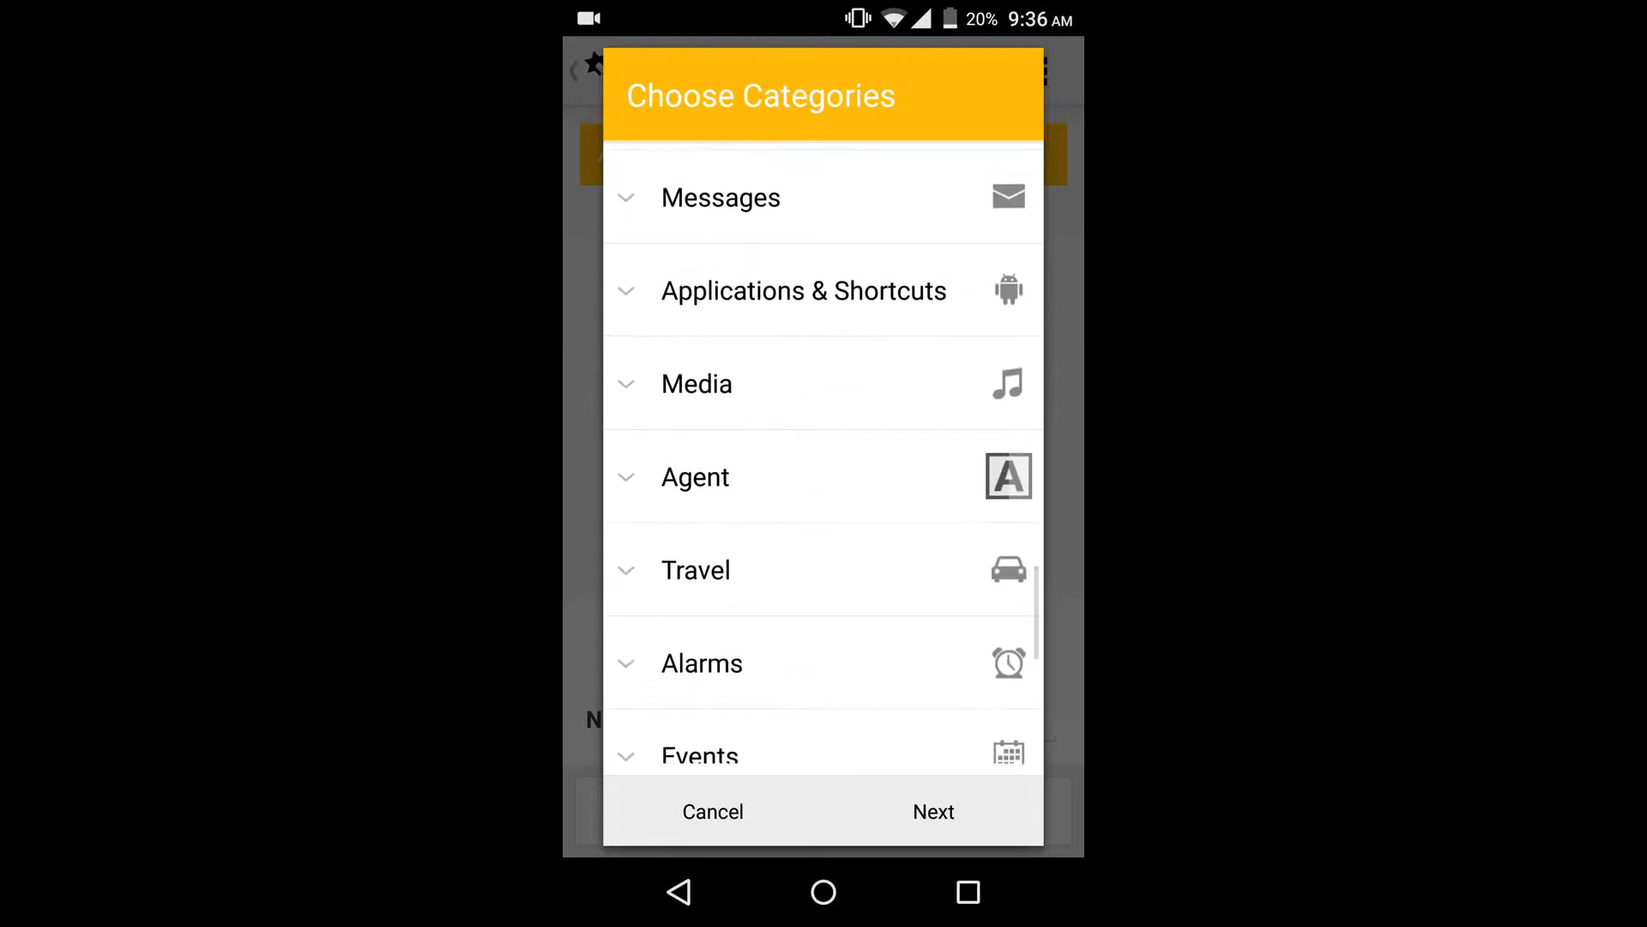
left_click(803, 290)
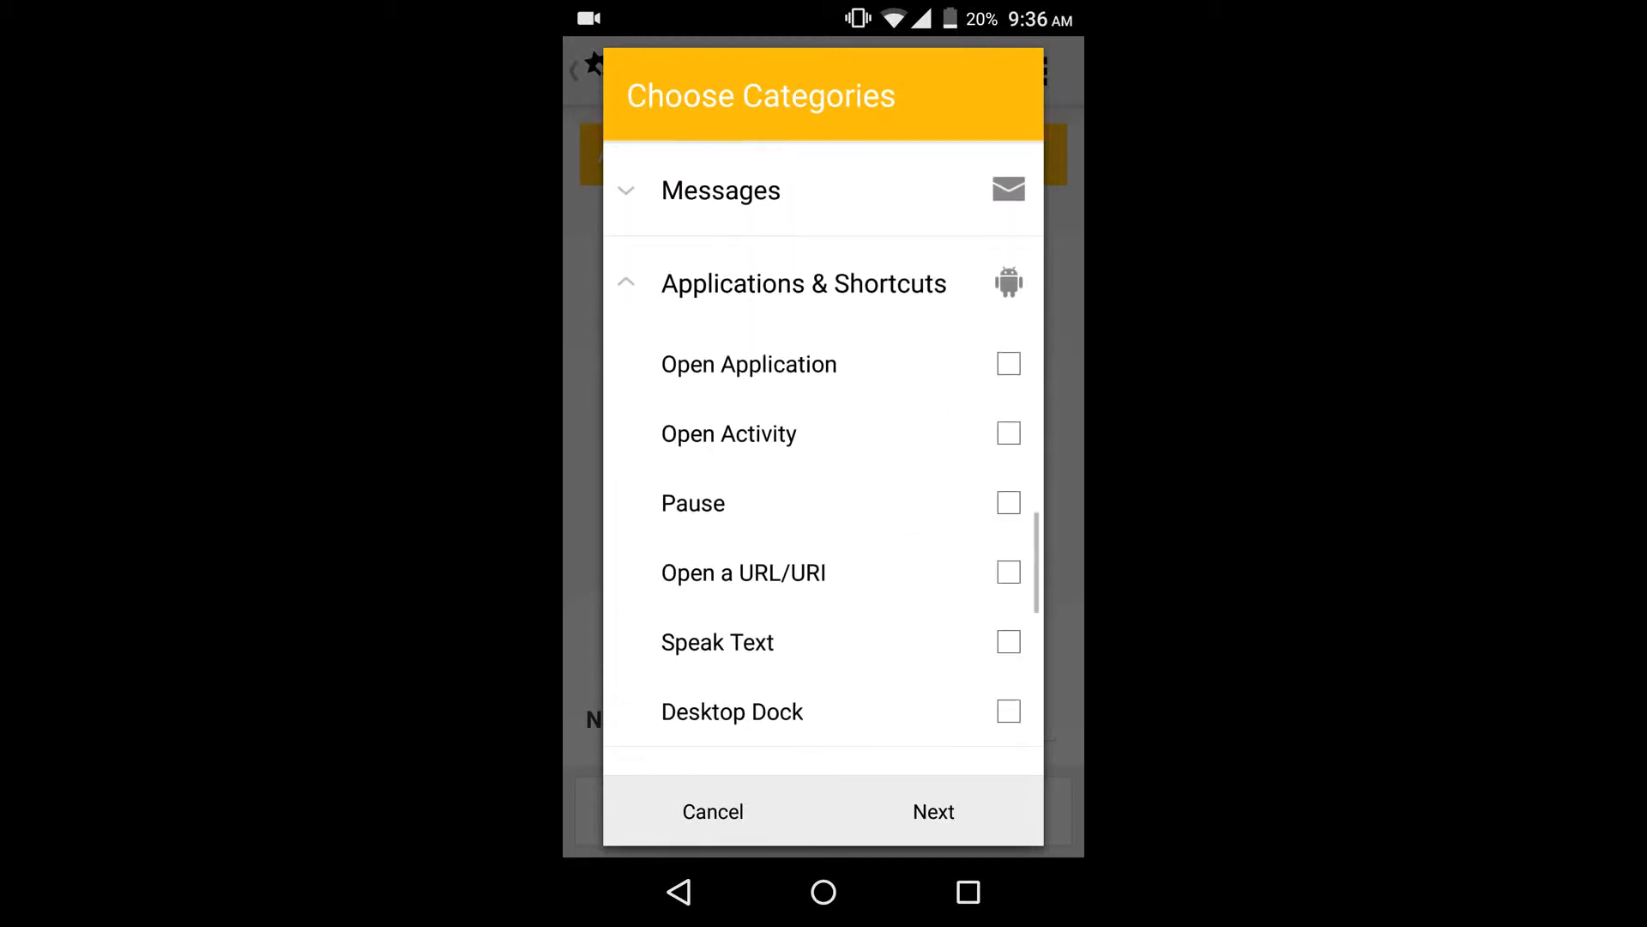
left_click(803, 283)
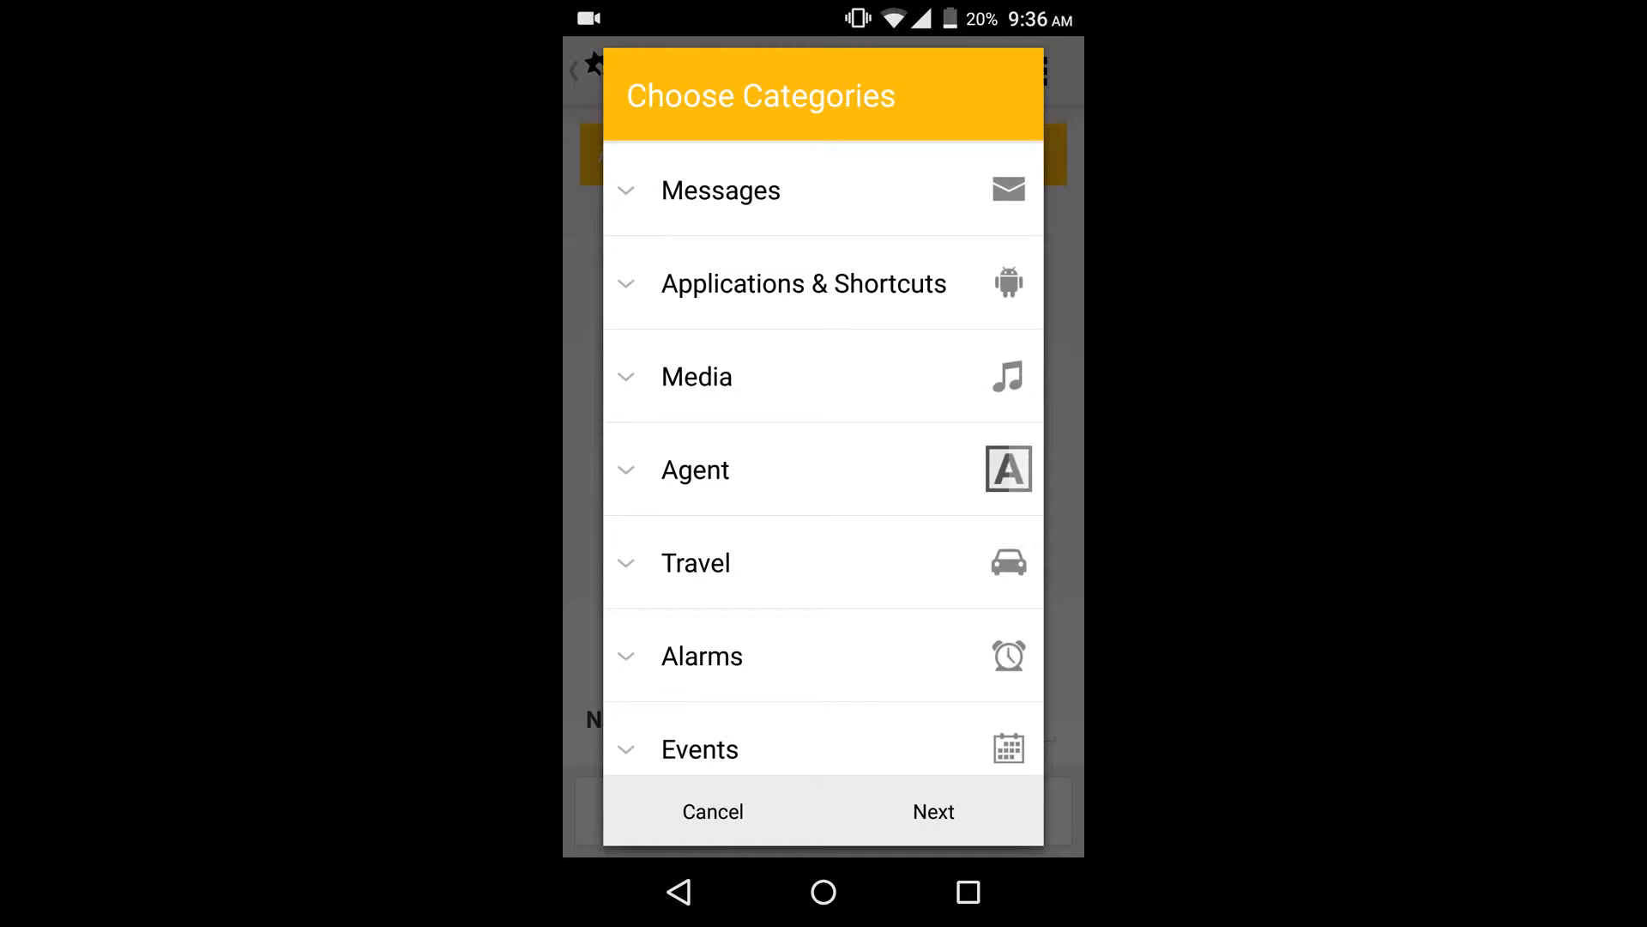
left_click(933, 812)
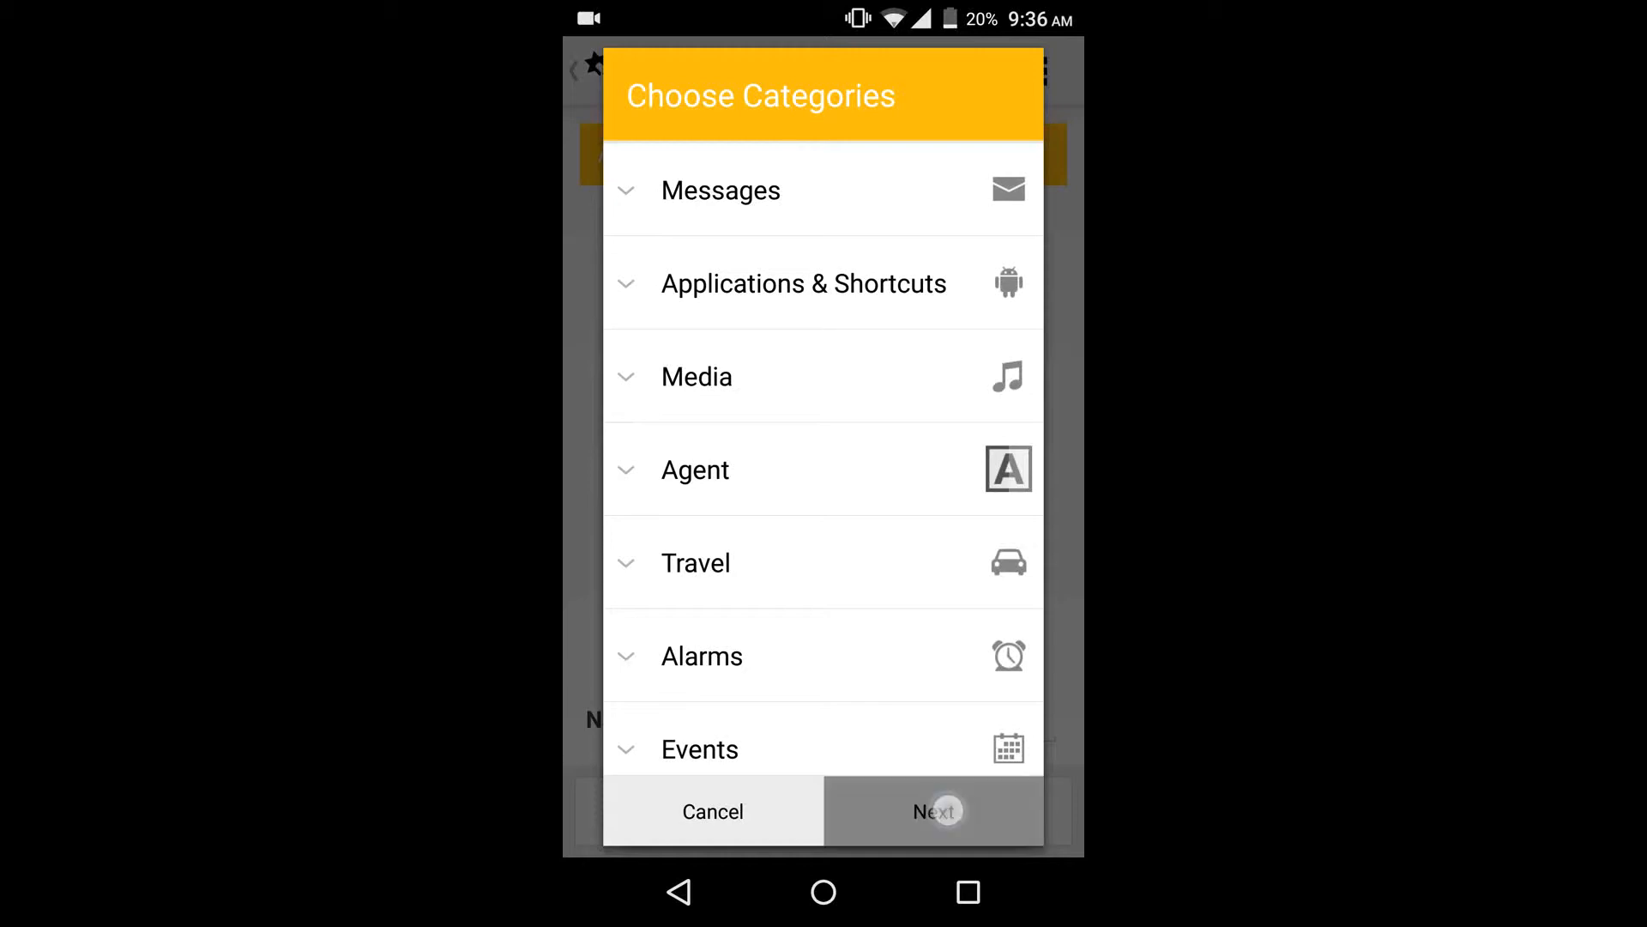
left_click(933, 812)
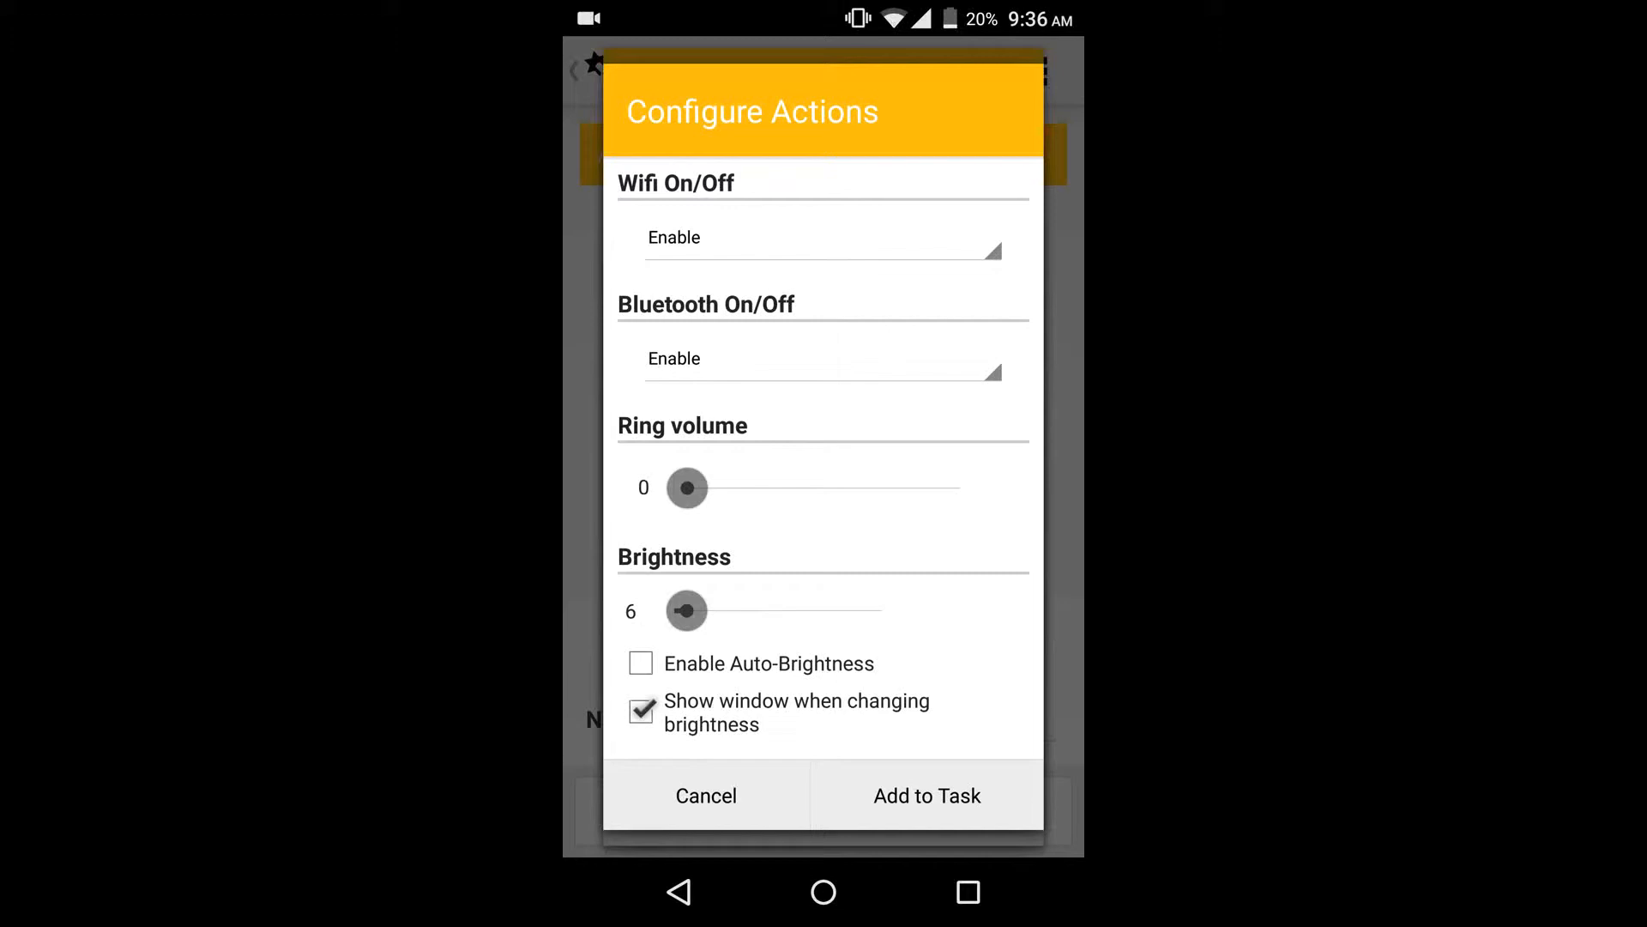
Set Wifi to Toggle, Bluetooth to Disable, ring volume 7, brightness 100 with auto-brightness enabled
left_click(822, 237)
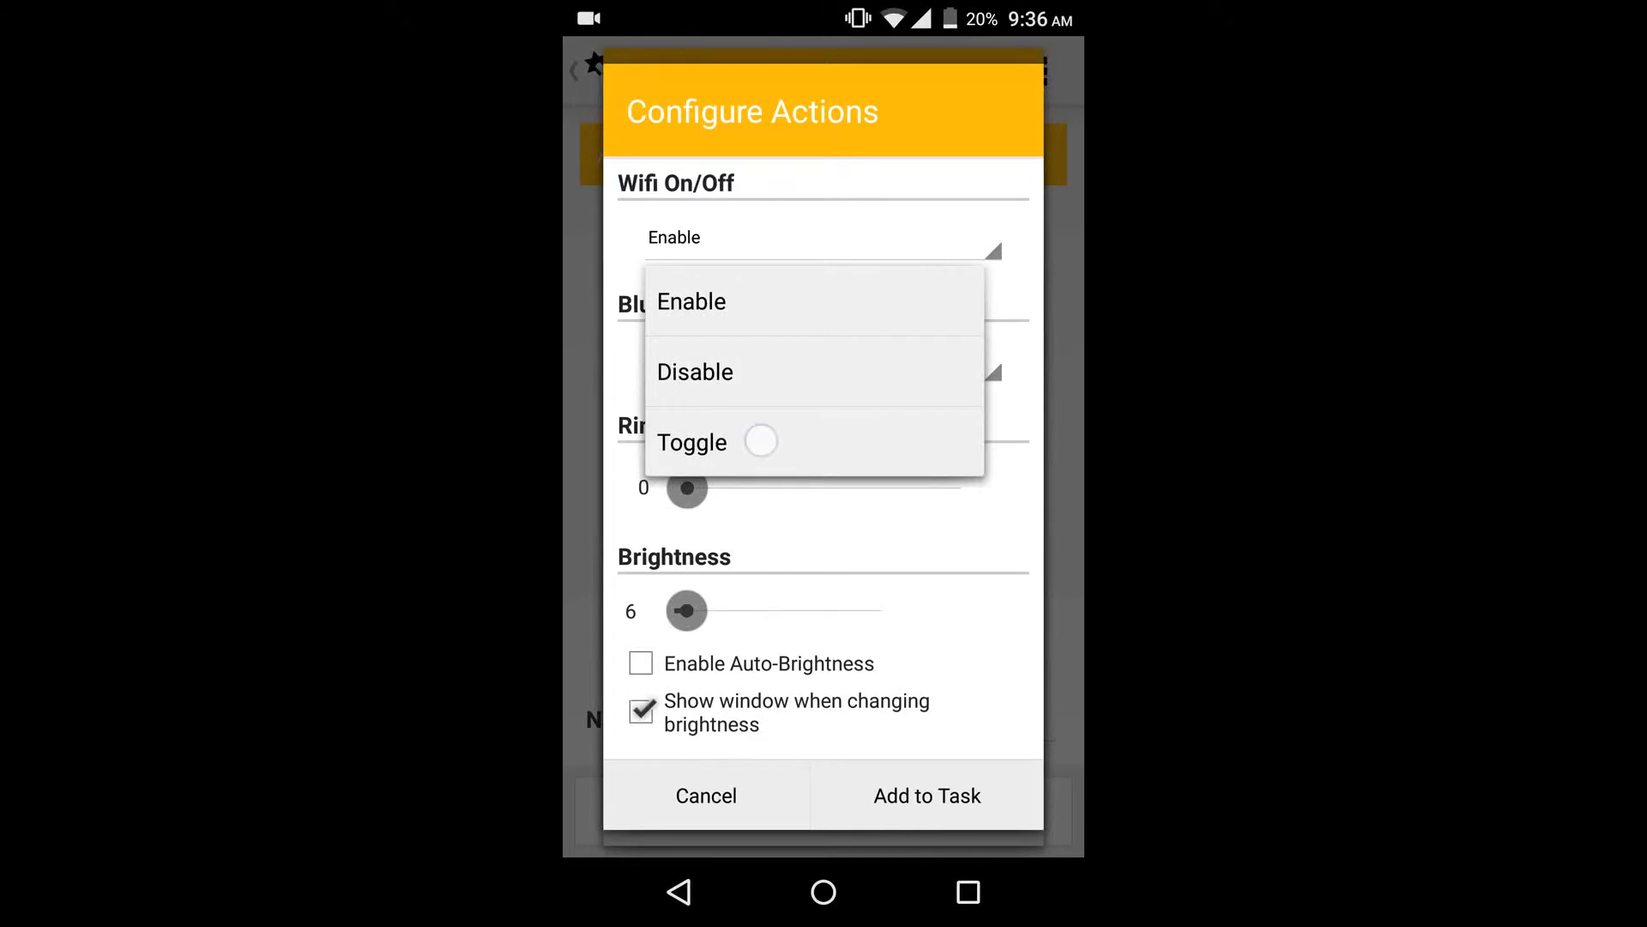
left_click(692, 441)
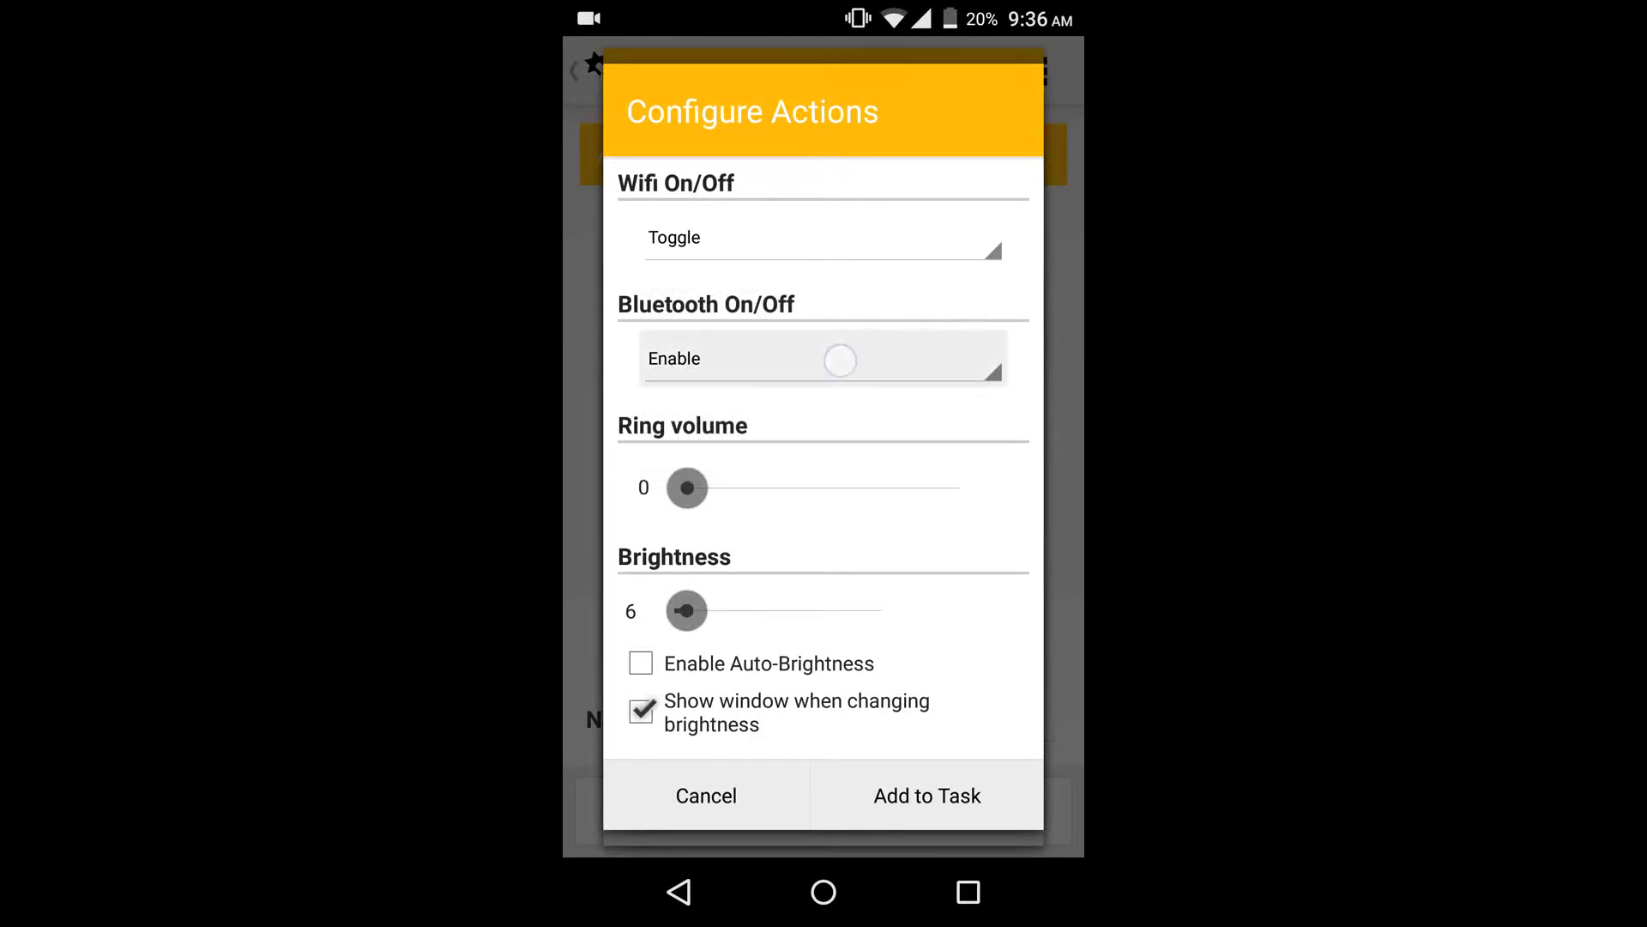
left_click(822, 358)
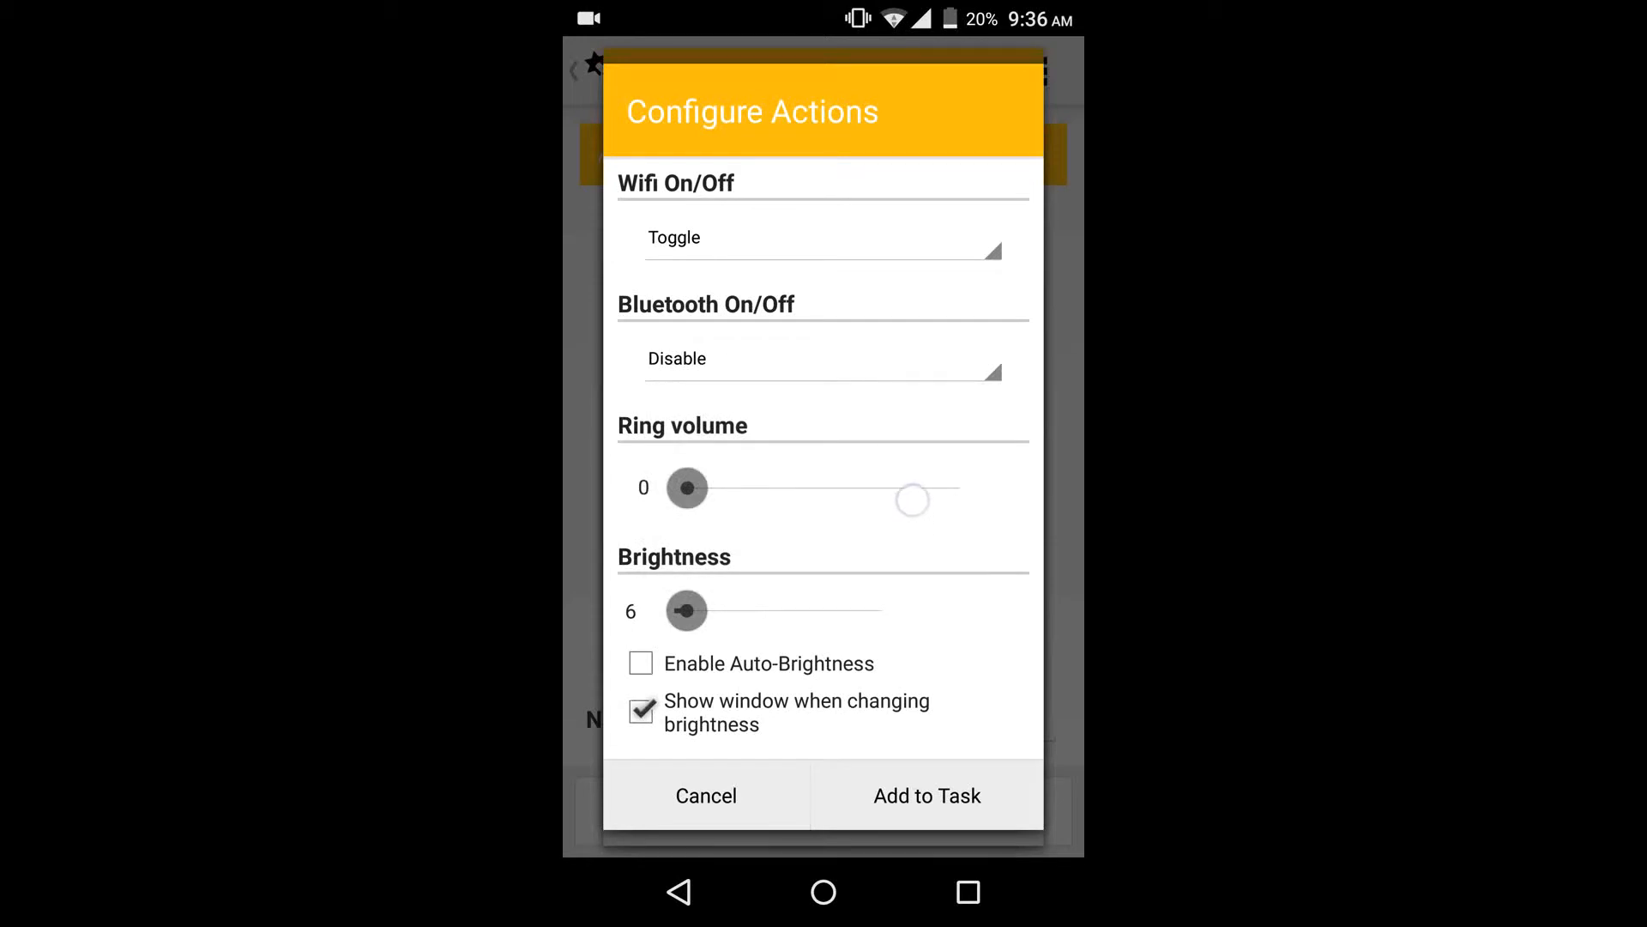
left_click_drag(687, 486, 956, 485)
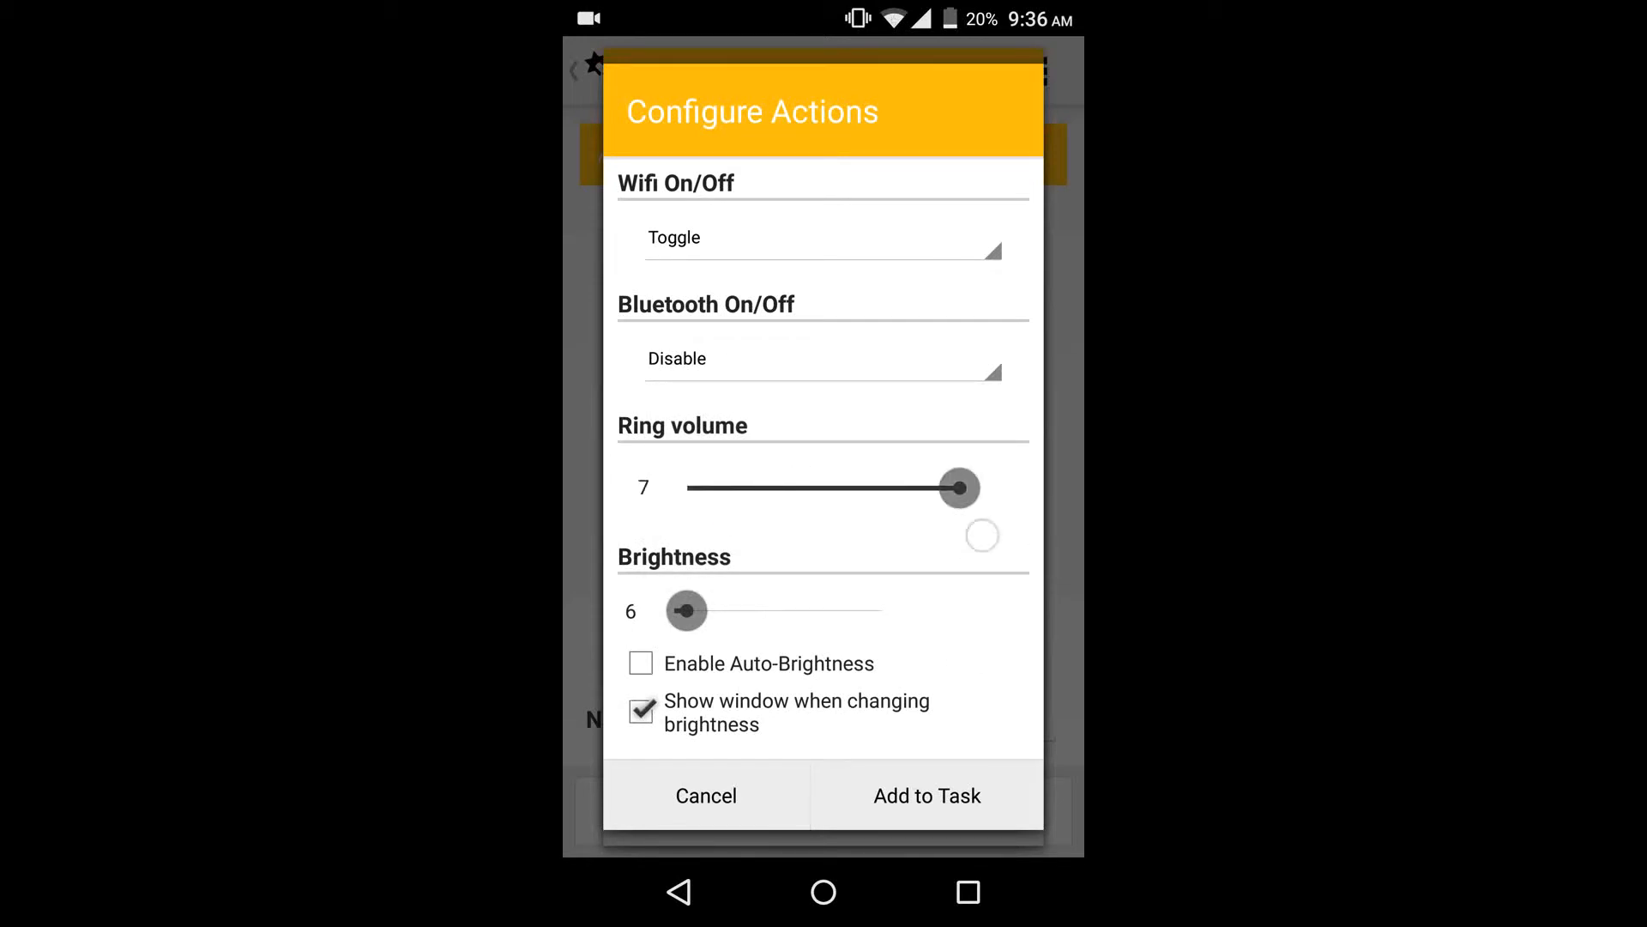
left_click_drag(684, 611, 901, 611)
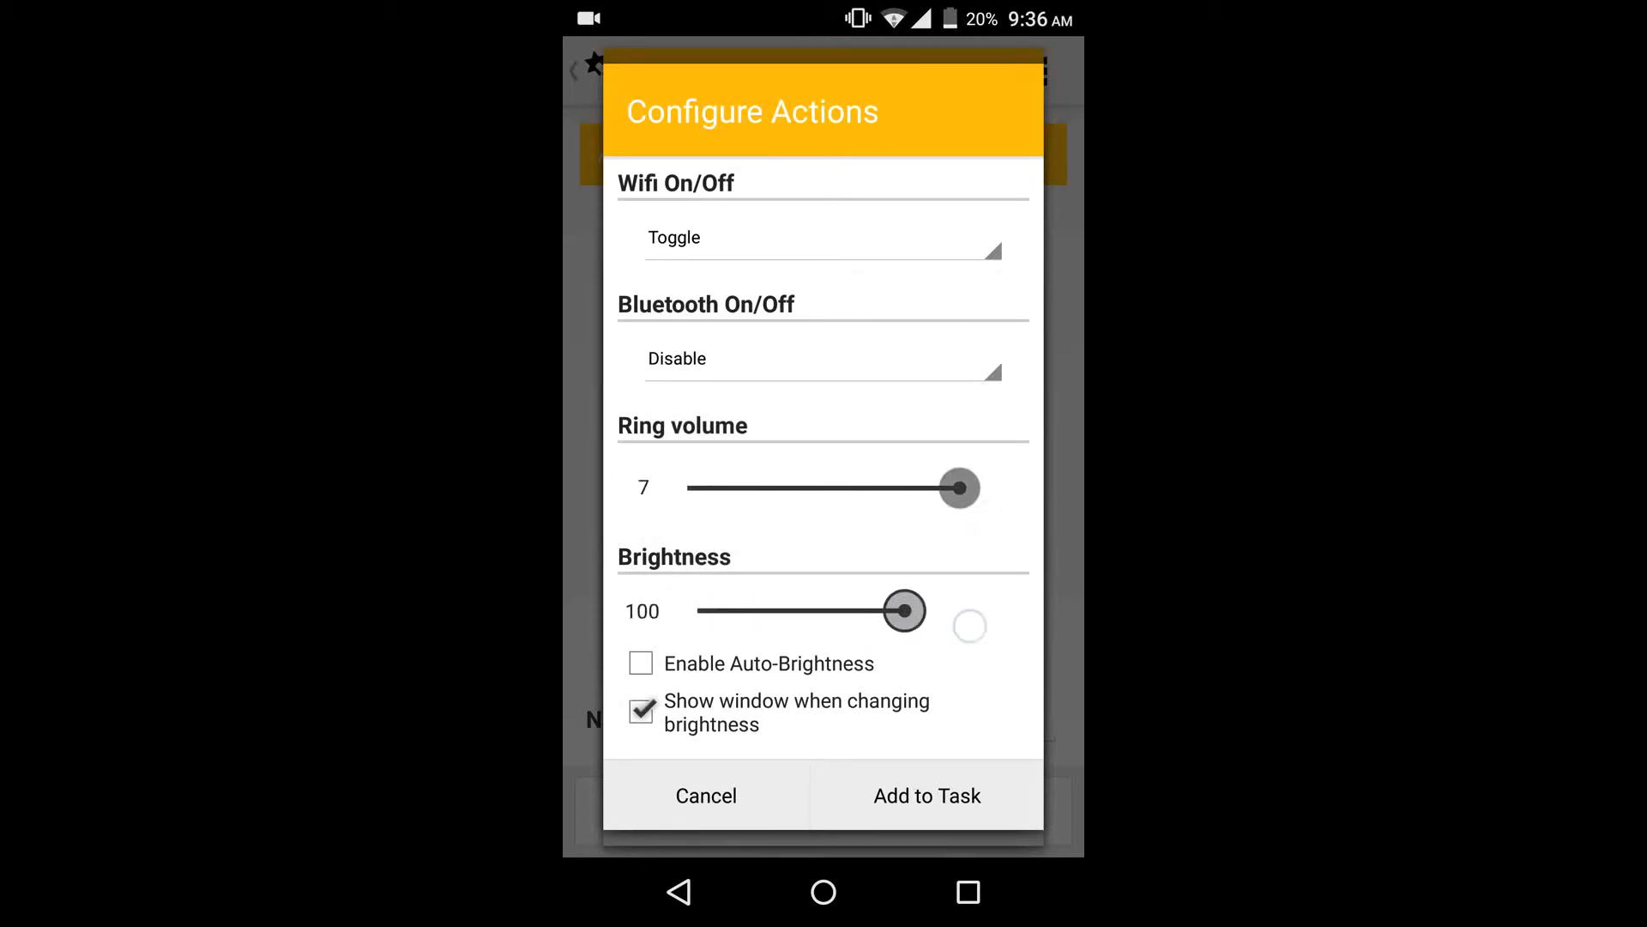
left_click(640, 663)
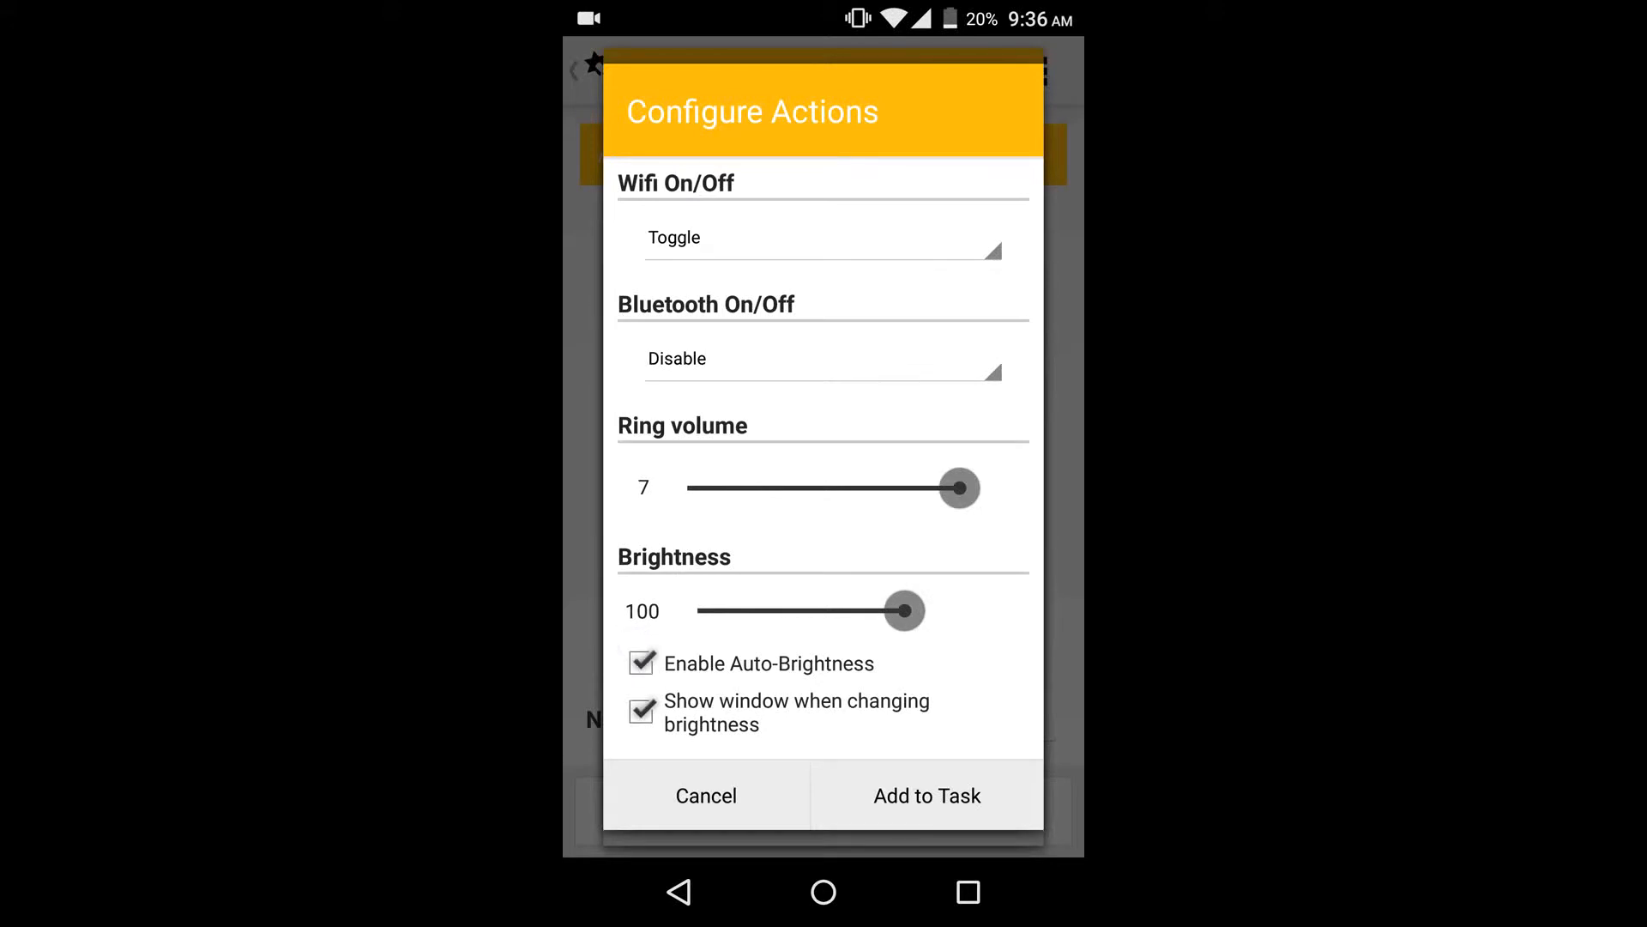
Add the configured actions to the task and confirm its name 'charge'
left_click(925, 795)
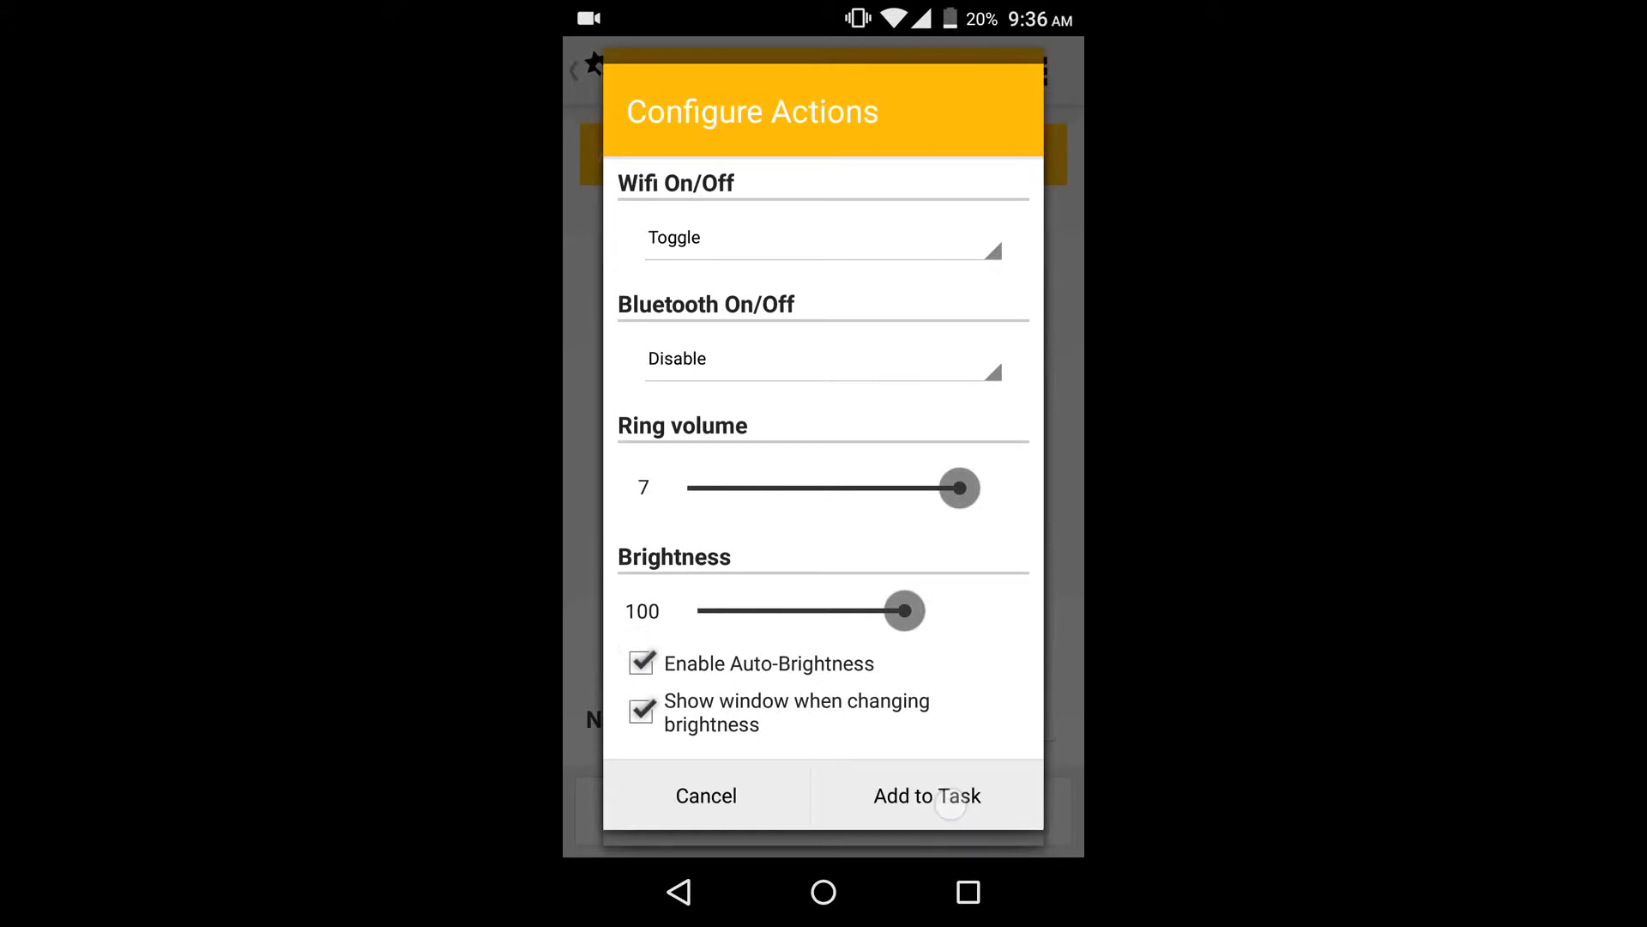
left_click(925, 794)
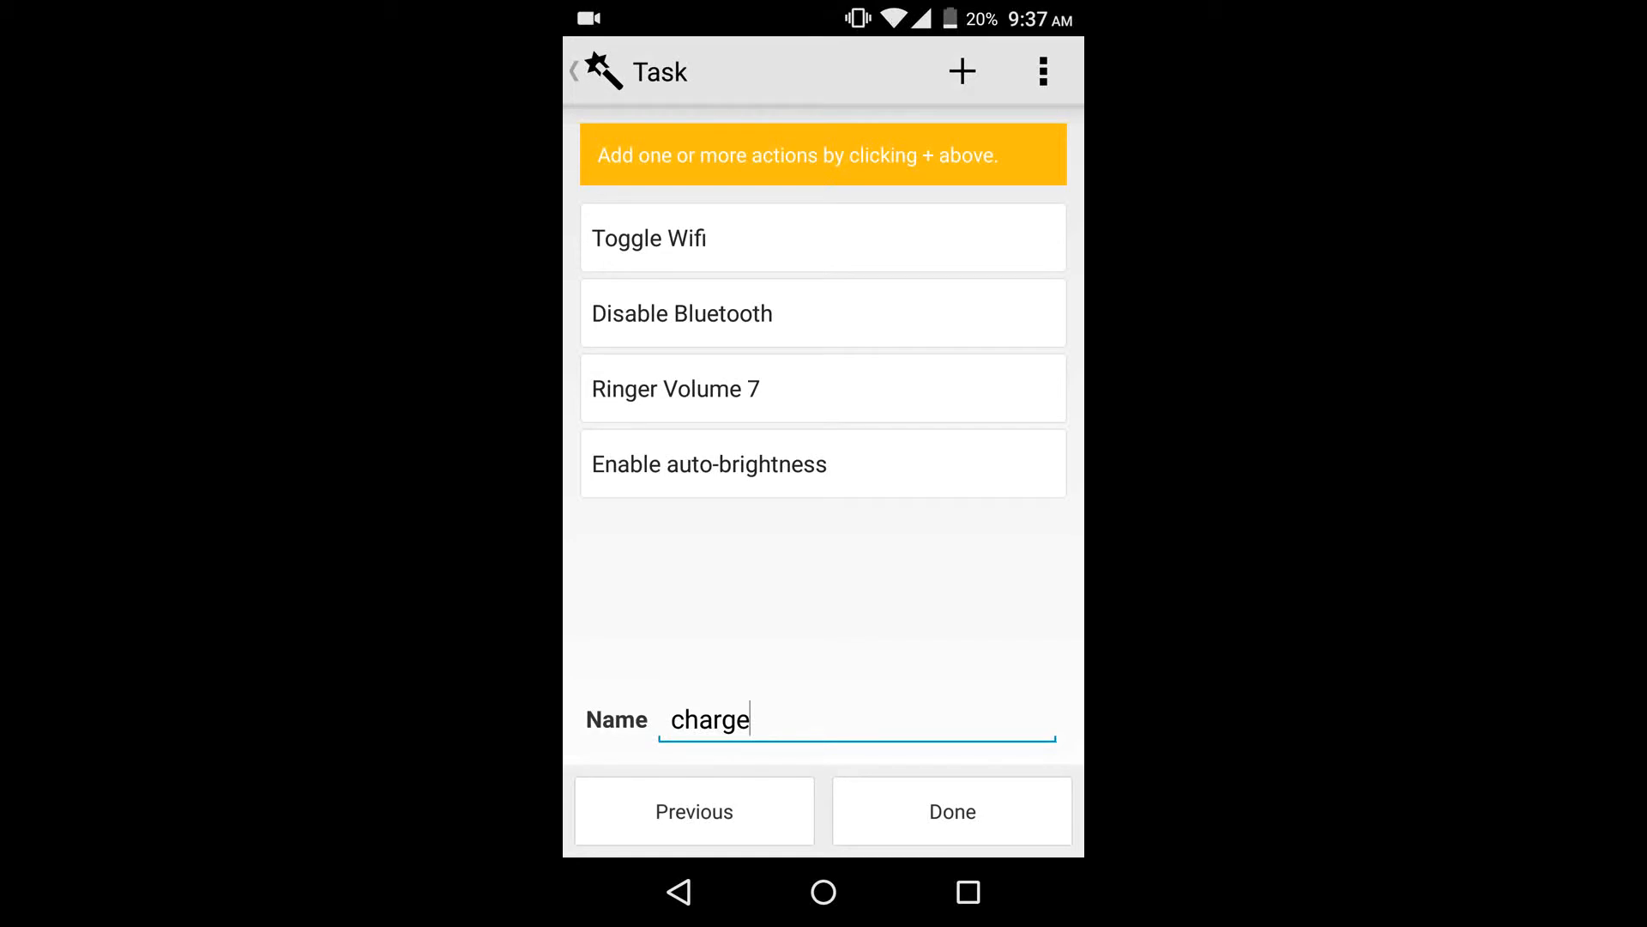
Save the finished charge task and leave Trigger for the app drawer
left_click(951, 810)
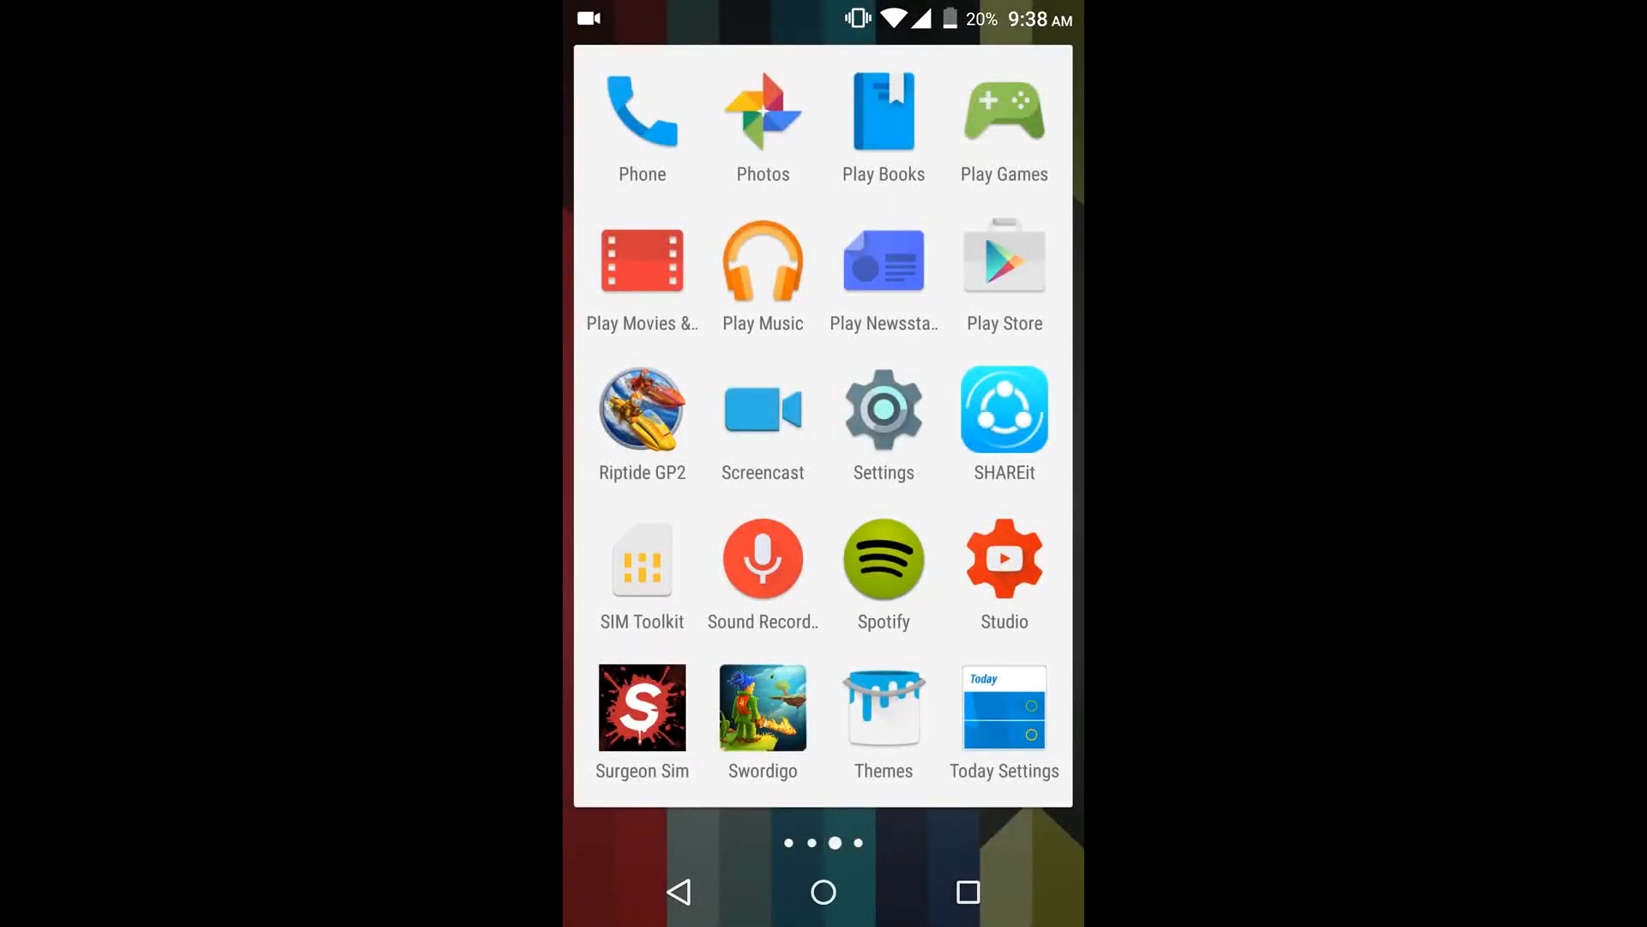
Return to the home screen, where a 'Last Actions: charge' notification shows the task ran
left_click(822, 893)
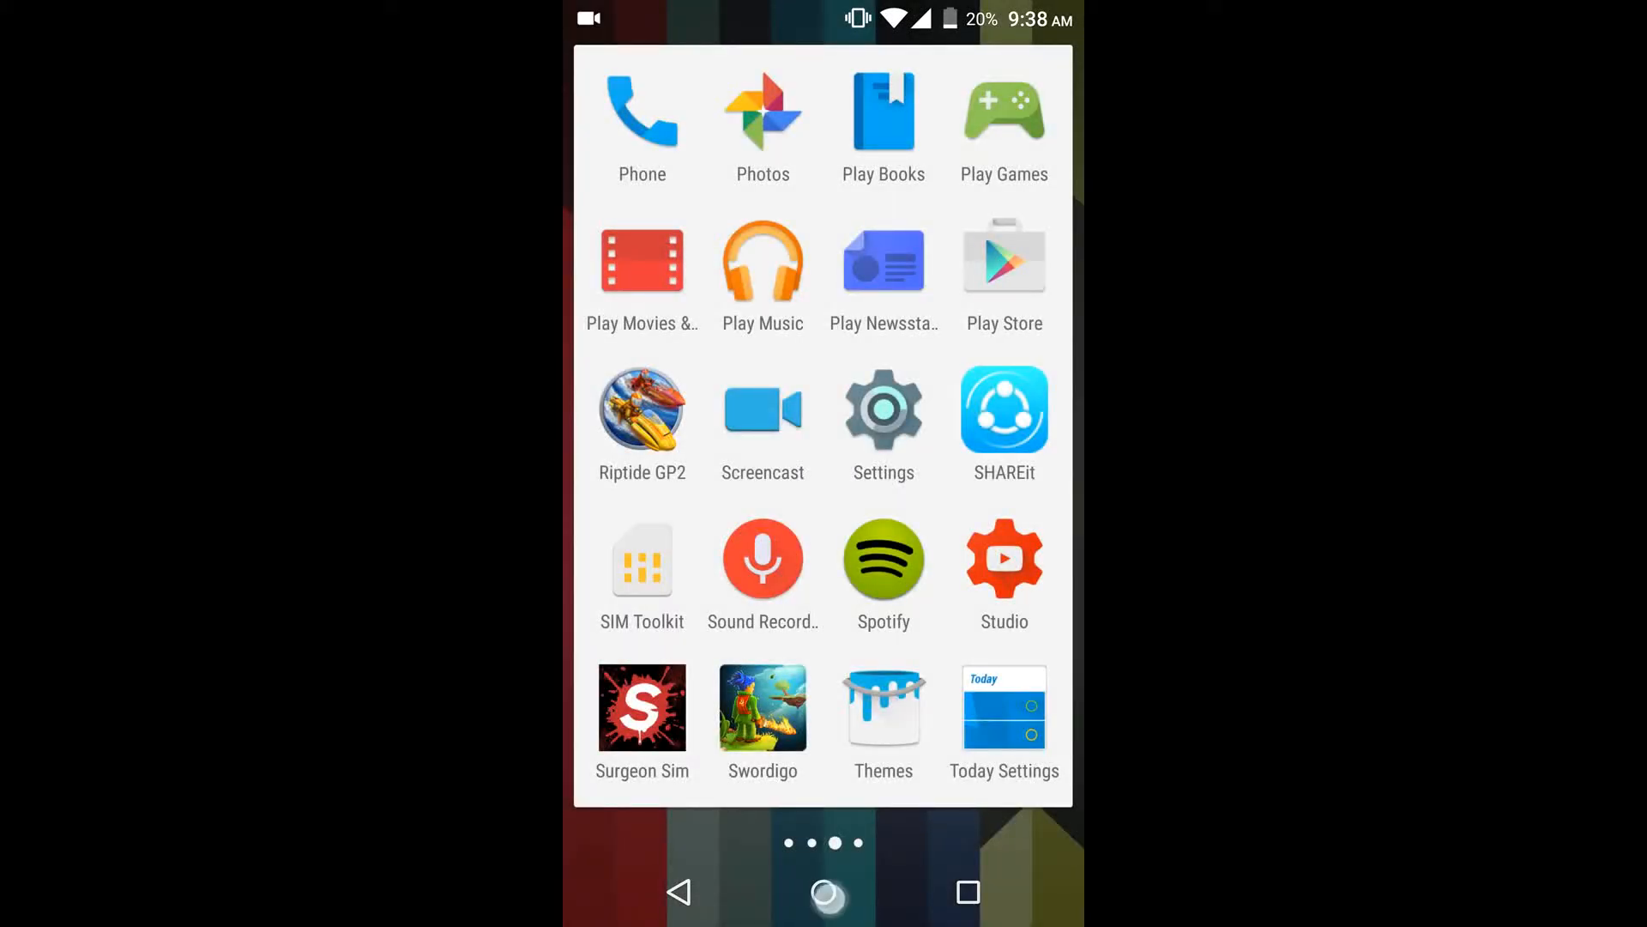
left_click(824, 892)
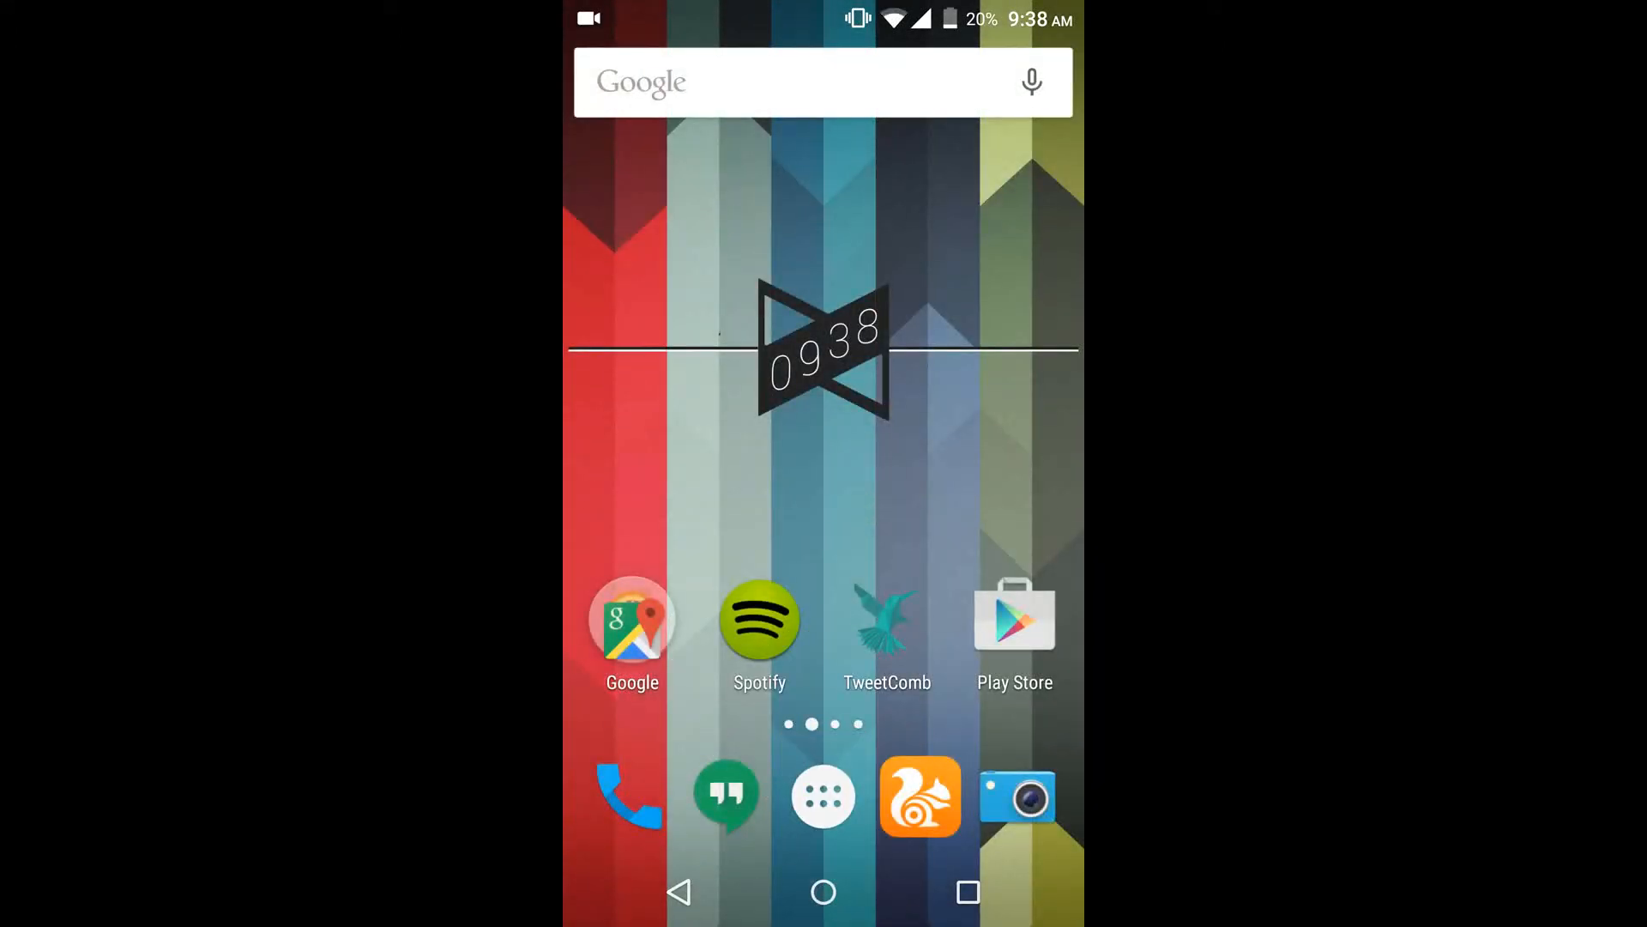
scroll("left", 3)
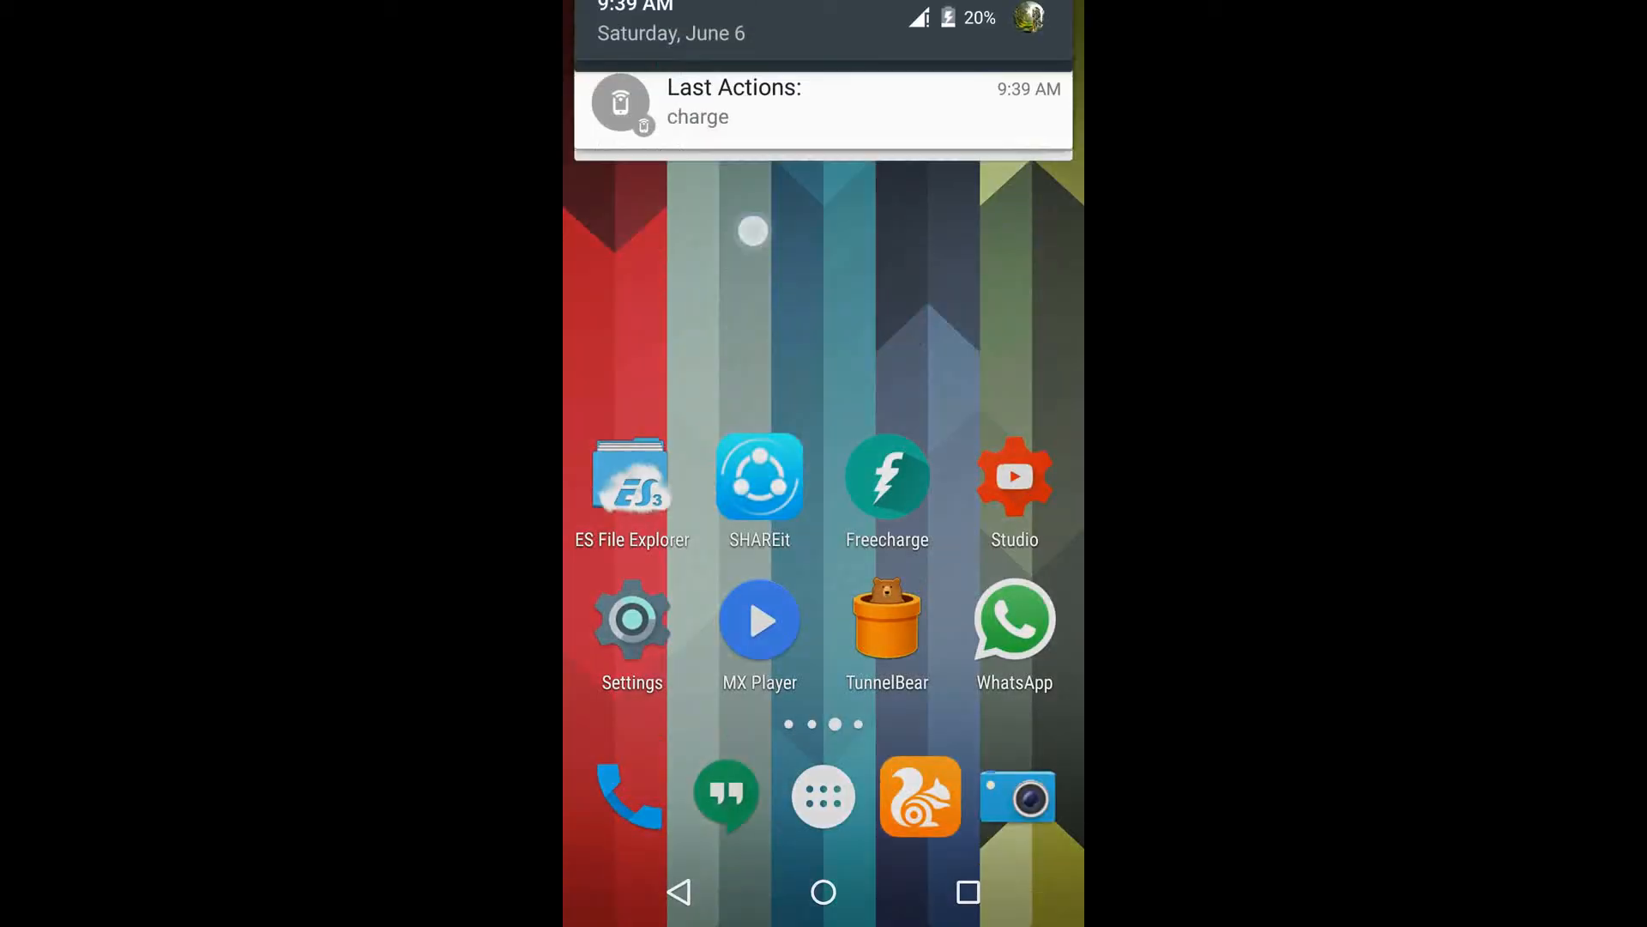
left_click_drag(822, 31, 822, 421)
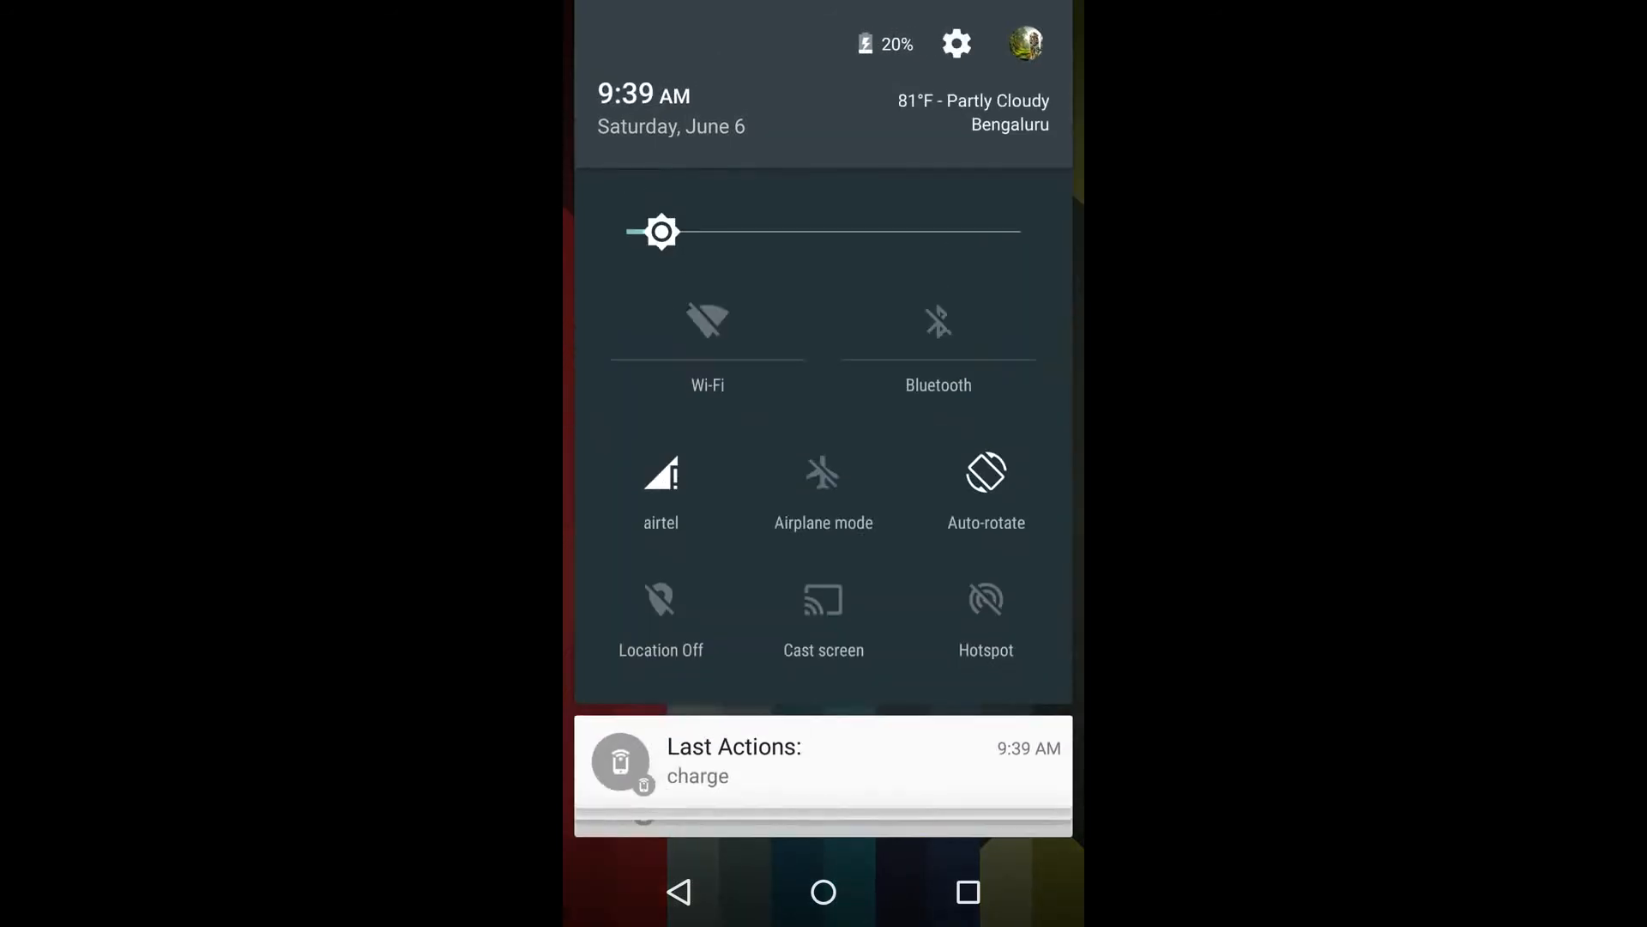
left_click(706, 321)
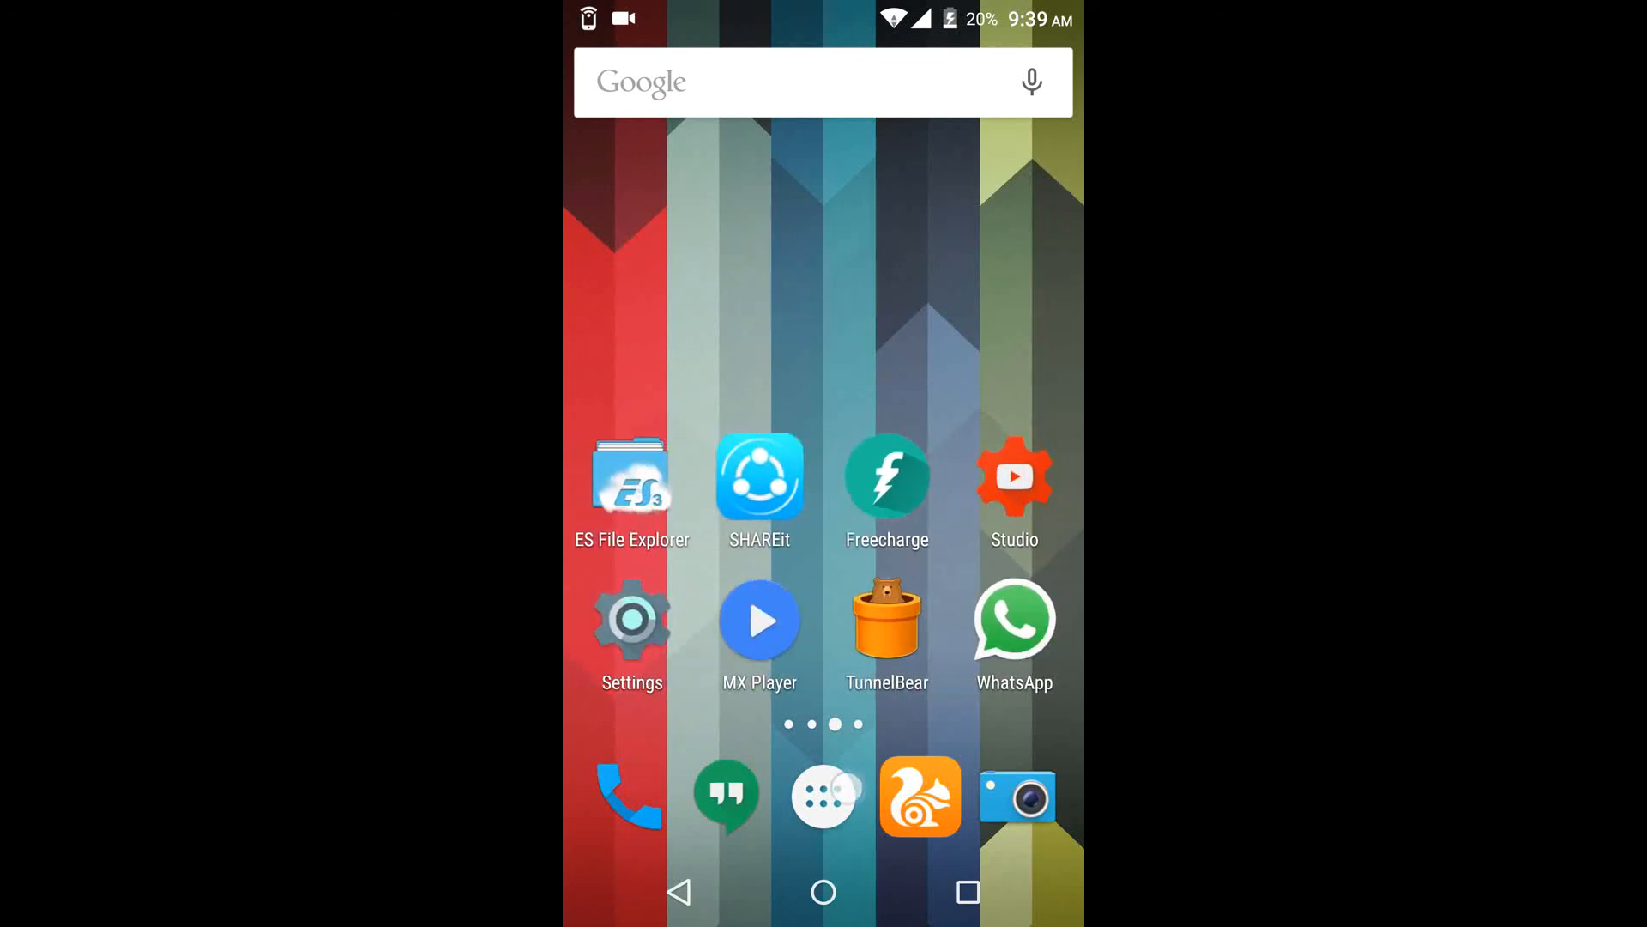
Pull down the notification shade showing 'Last Actions: charge' and 'Monitoring charging'
left_click(822, 794)
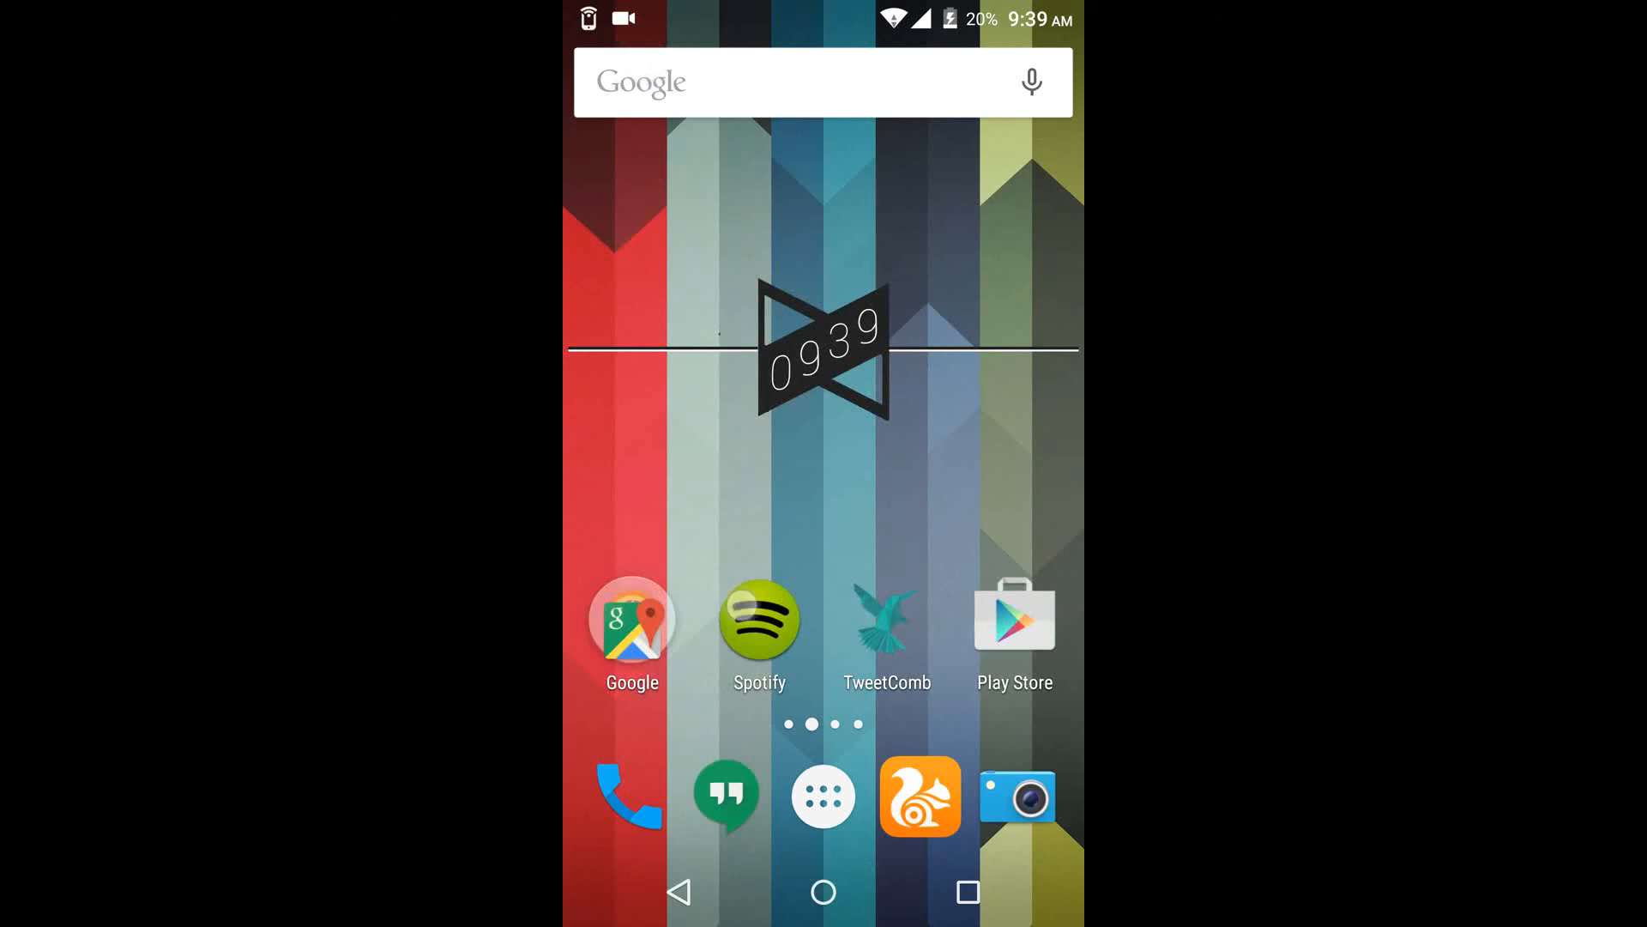
left_click_drag(822, 21, 822, 421)
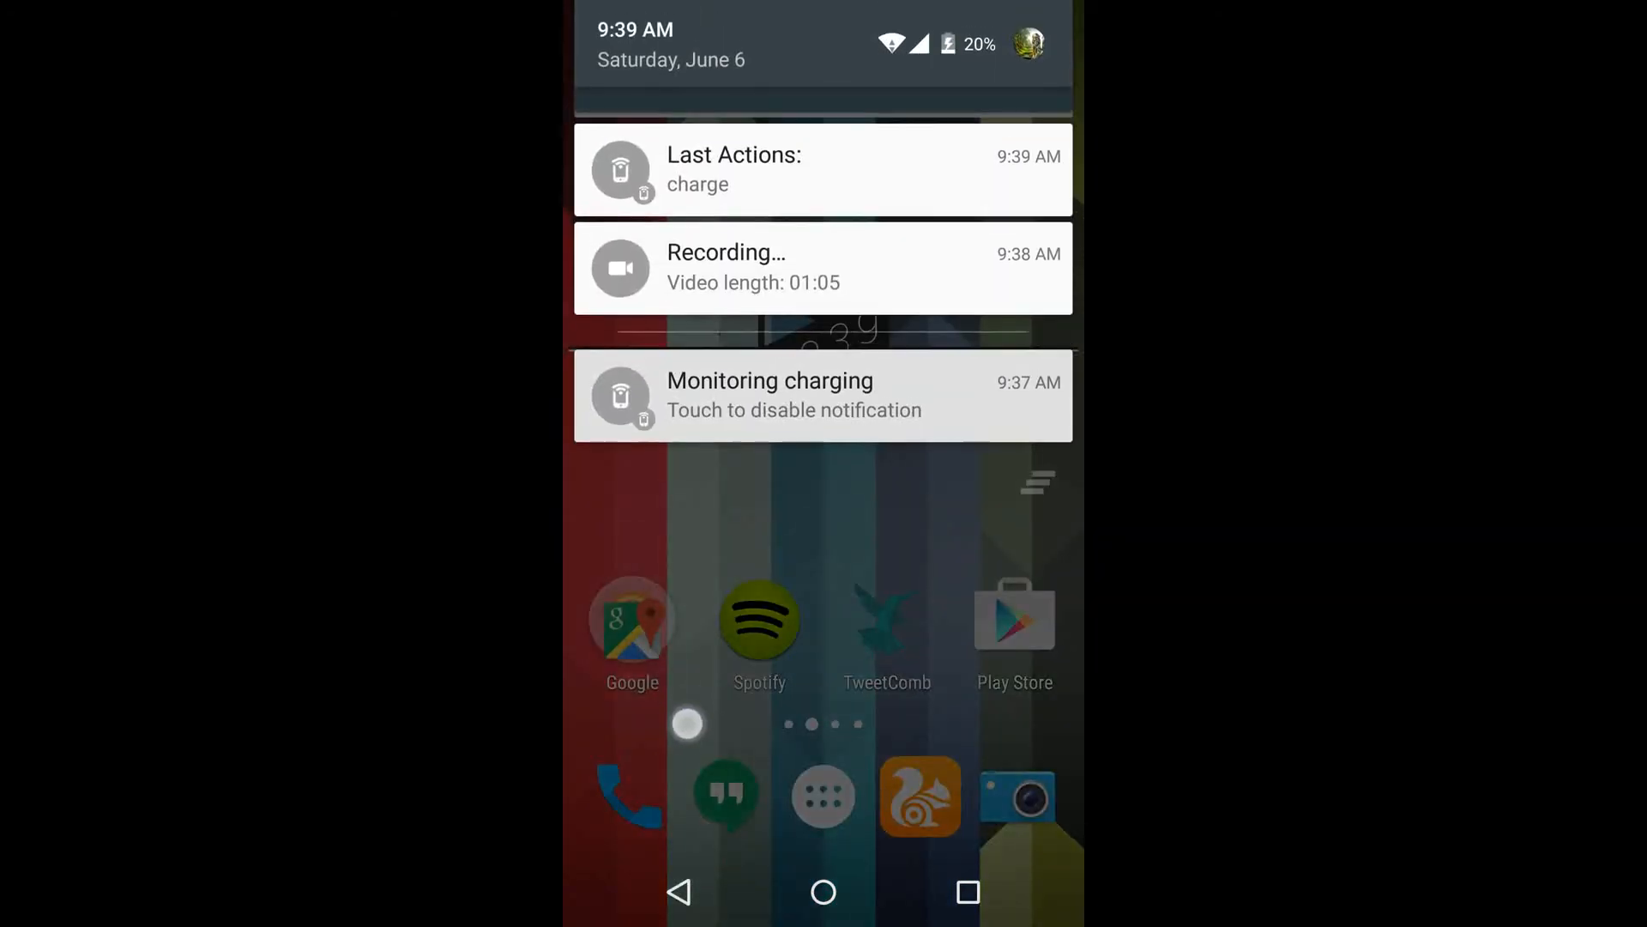